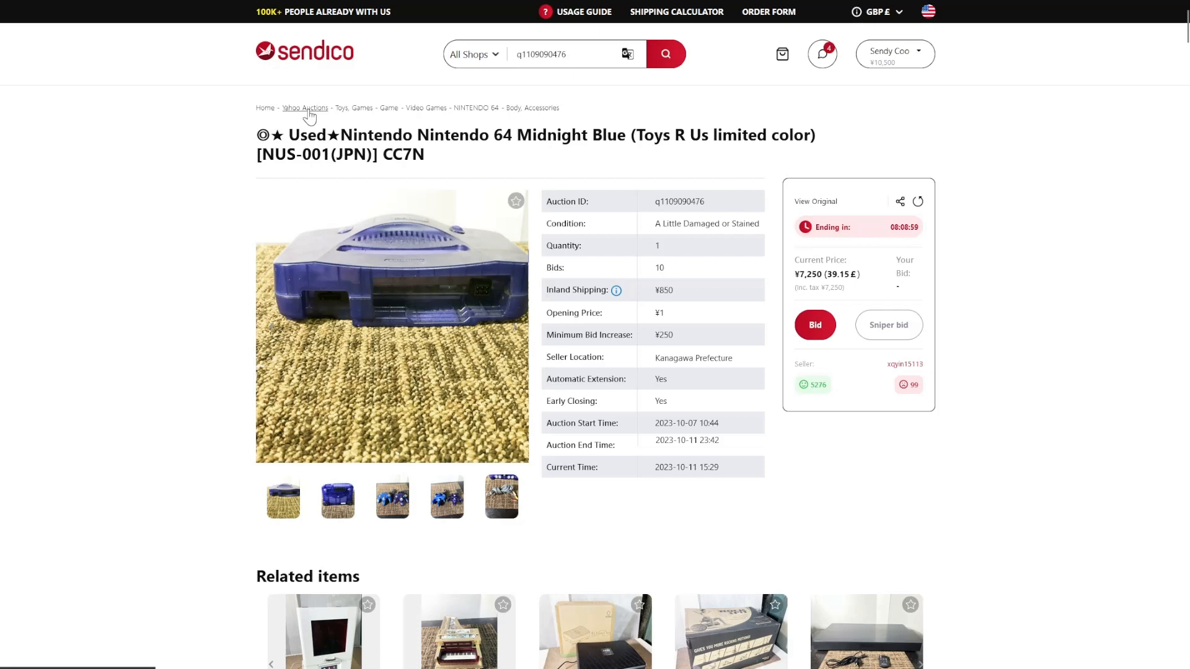
{"action": "mouse_move", "coordinate": [548, 544]}
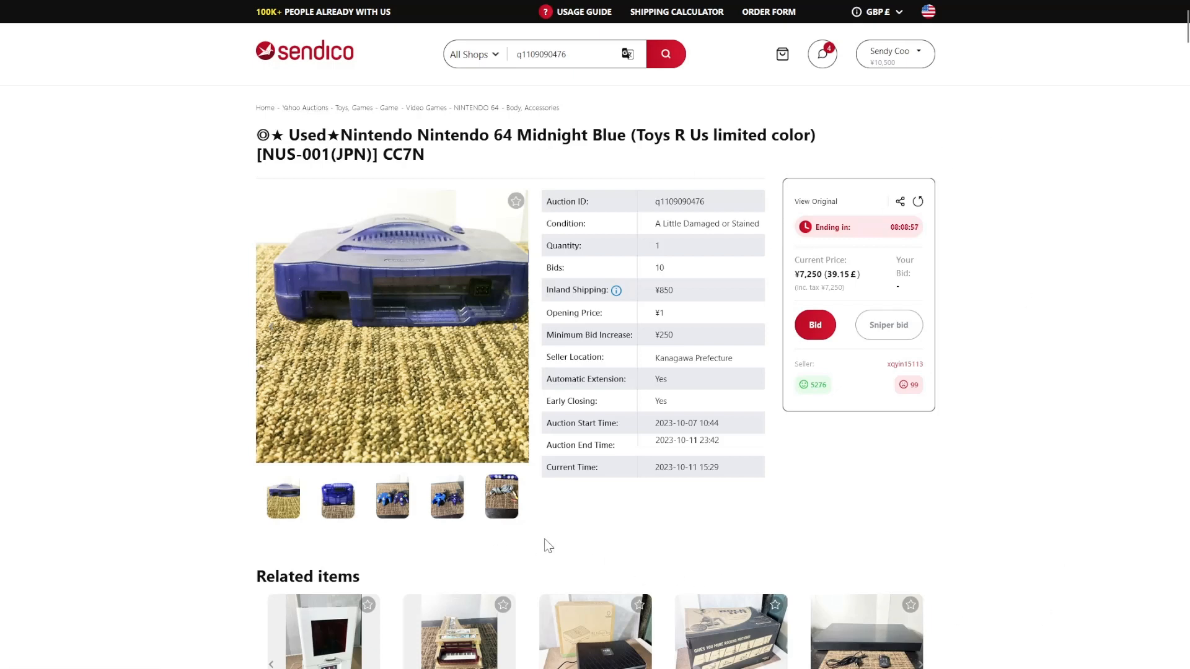
{"action": "mouse_move", "coordinate": [868, 110]}
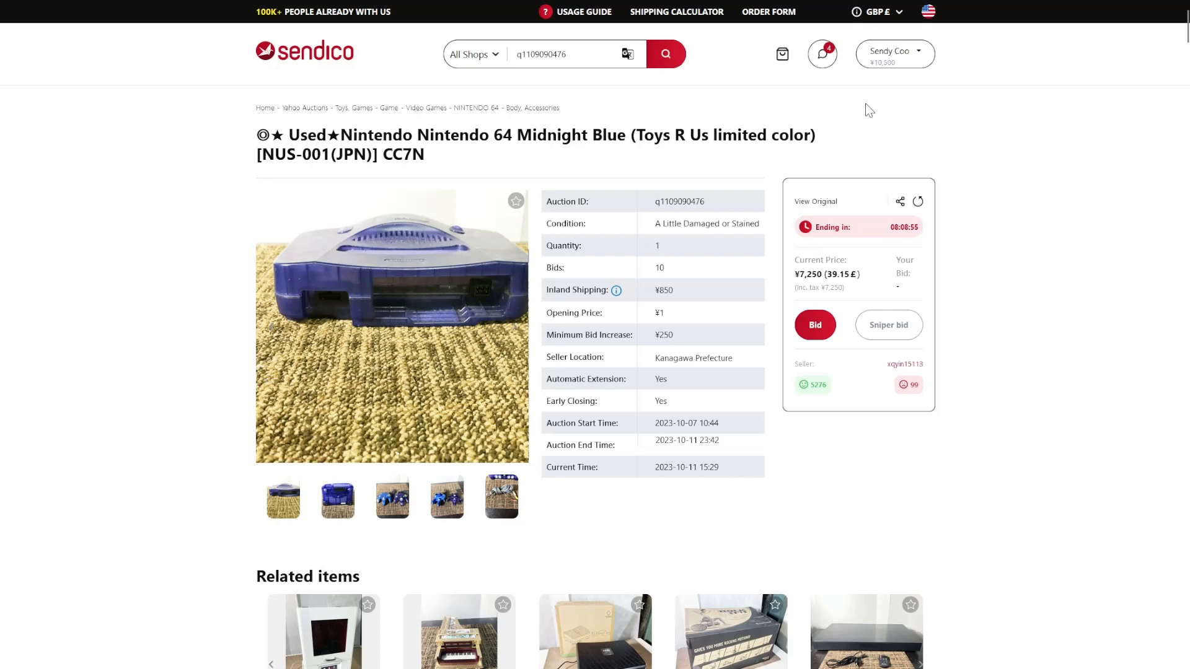
{"action": "mouse_move", "coordinate": [878, 486]}
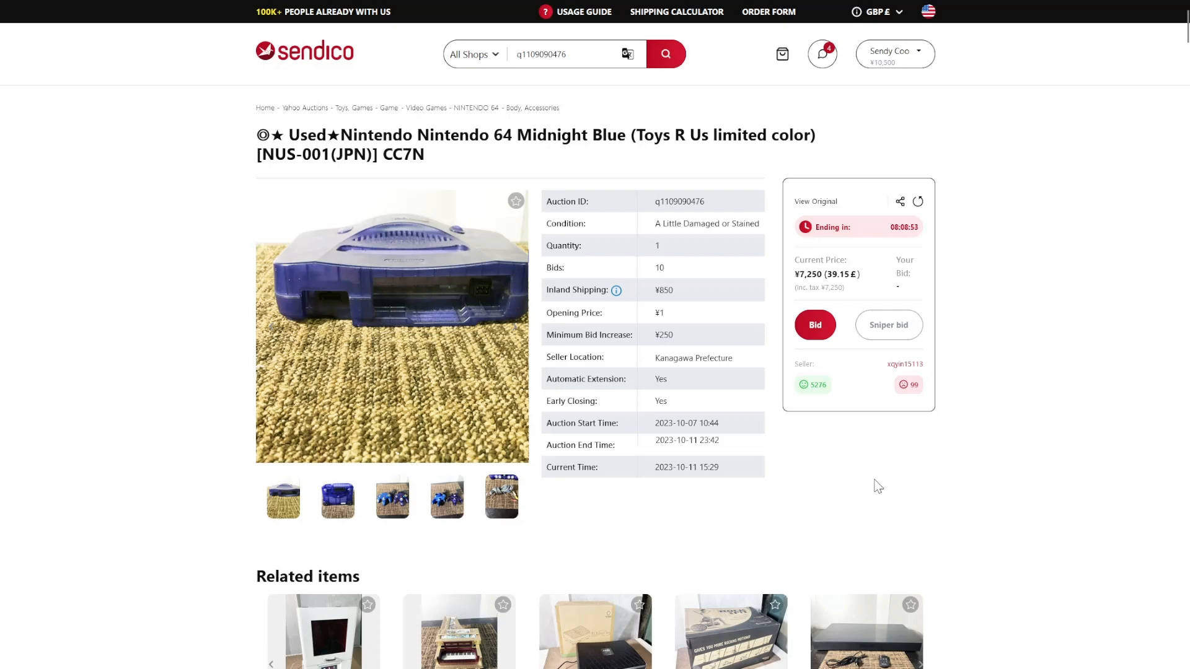
{"action": "mouse_move", "coordinate": [884, 489]}
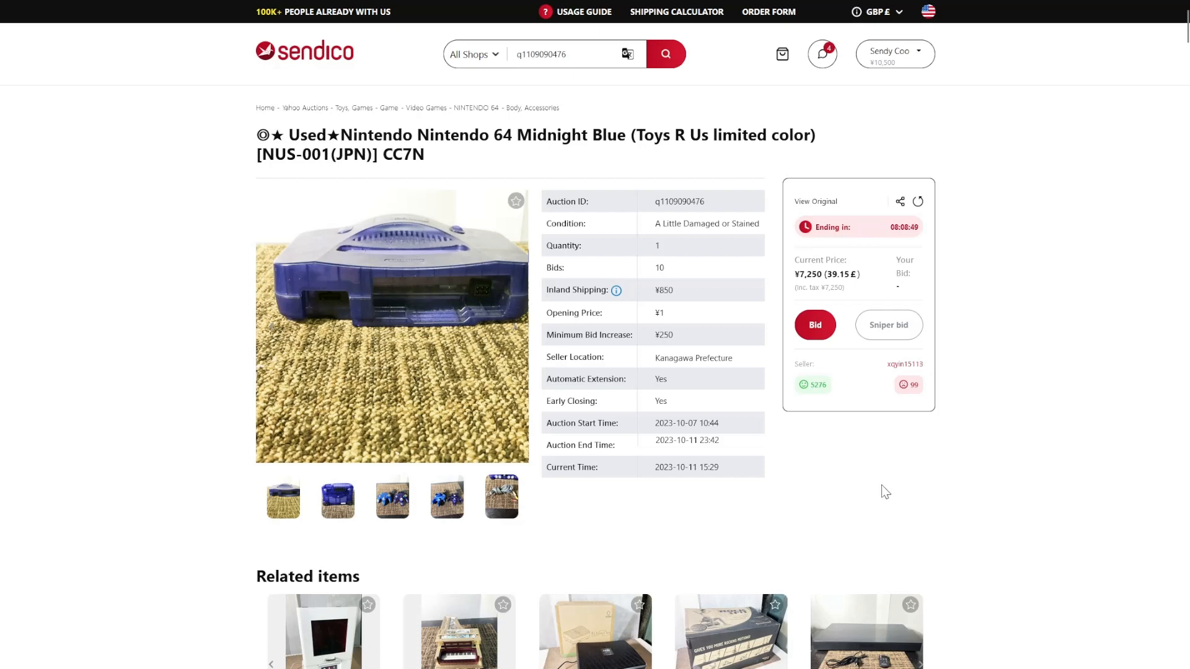
{"action": "mouse_move", "coordinate": [984, 389]}
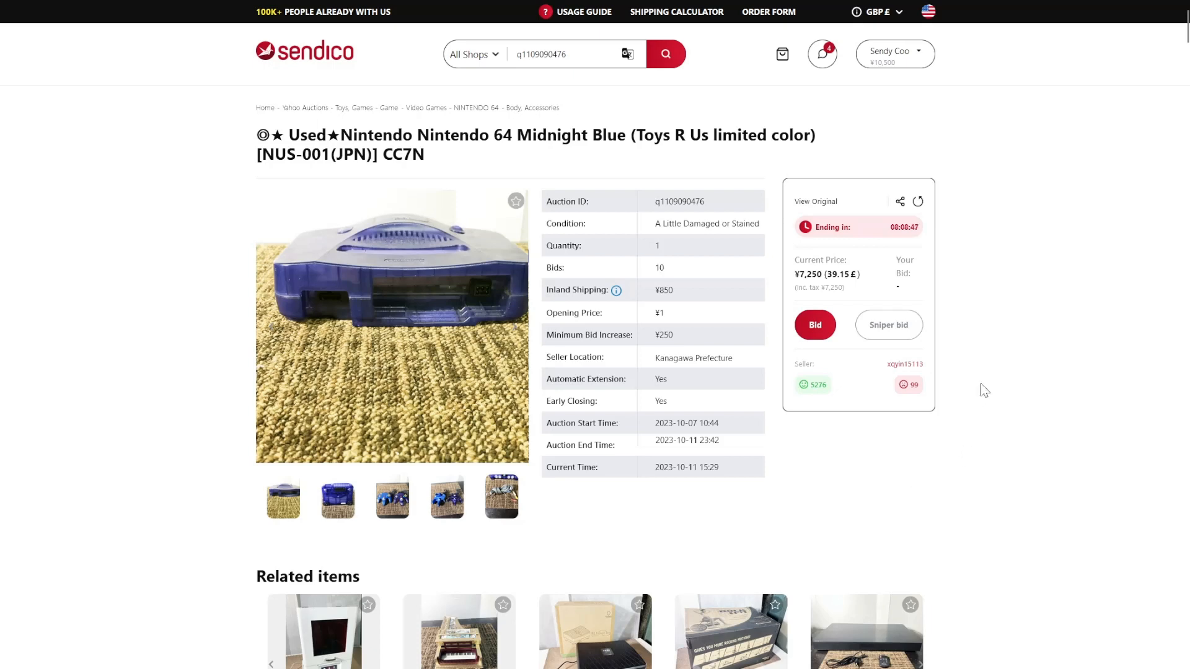
{"action": "mouse_move", "coordinate": [155, 496]}
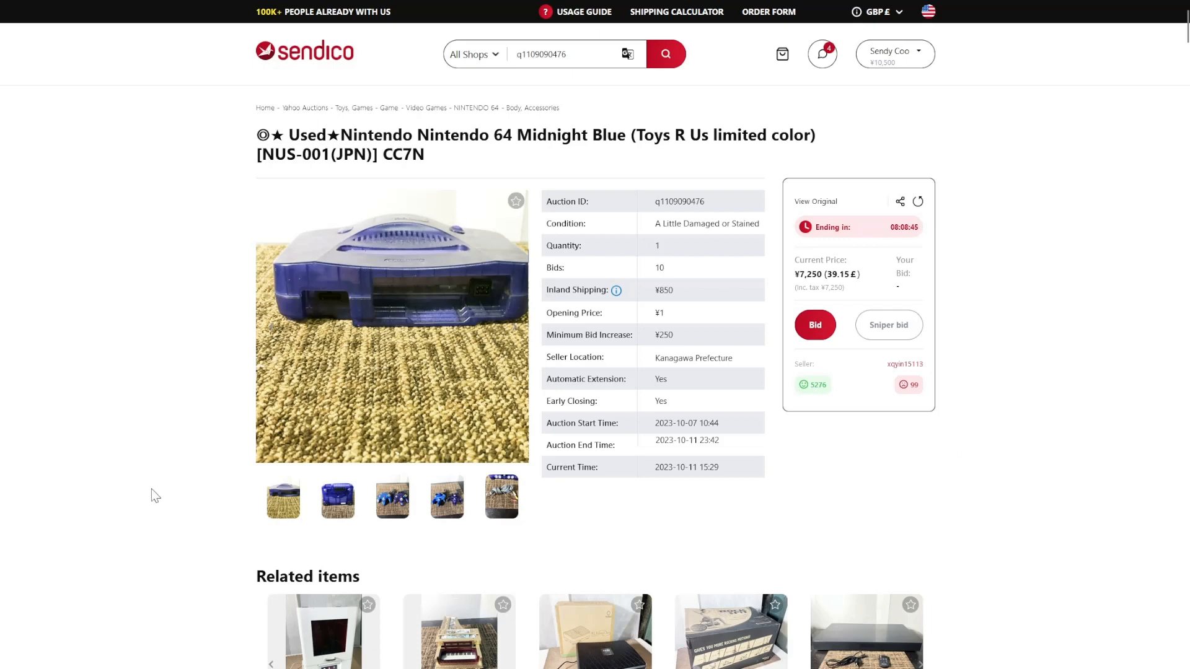
{"action": "mouse_move", "coordinate": [724, 565]}
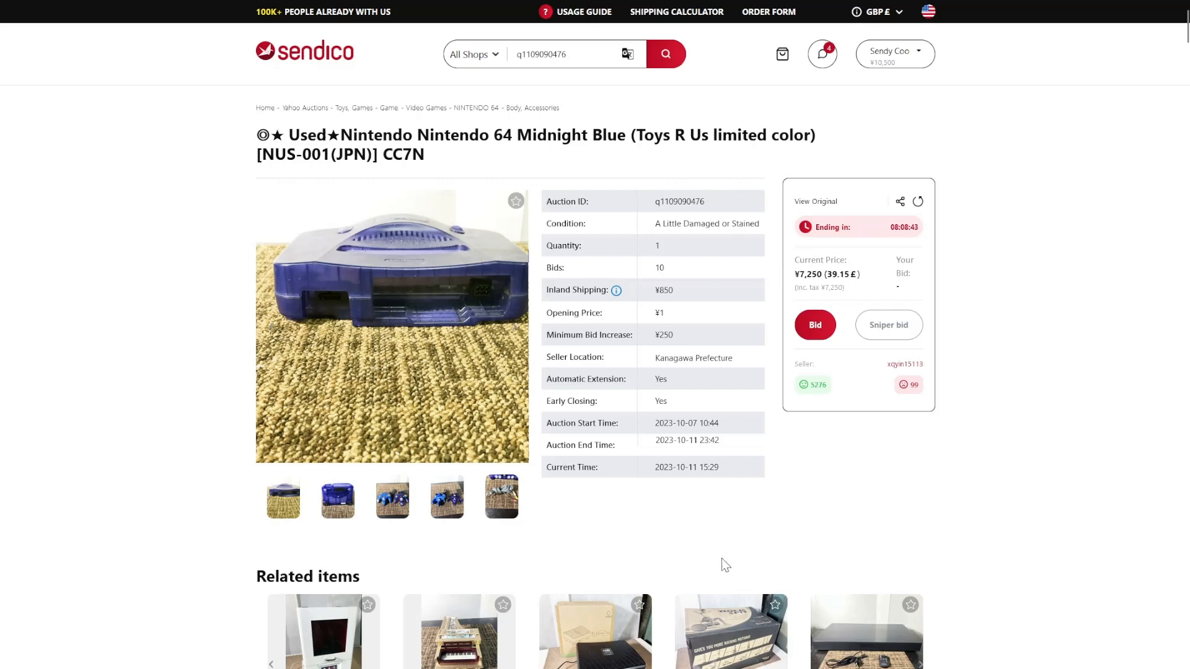
{"action": "mouse_move", "coordinate": [503, 164]}
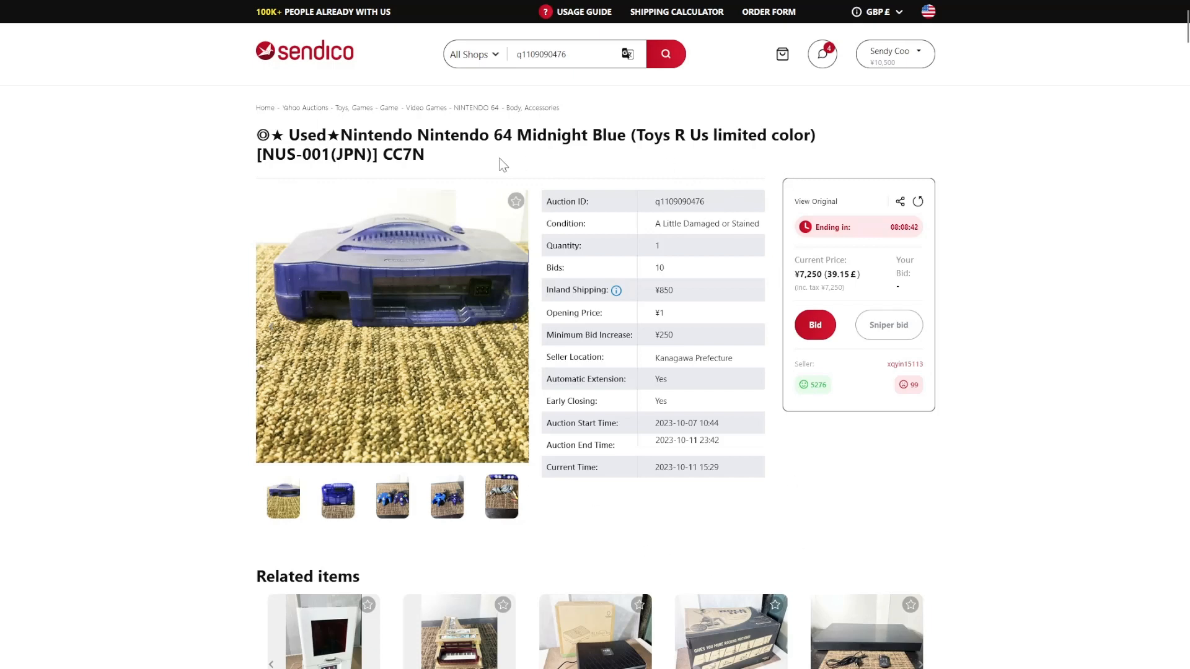
{"action": "mouse_move", "coordinate": [789, 477]}
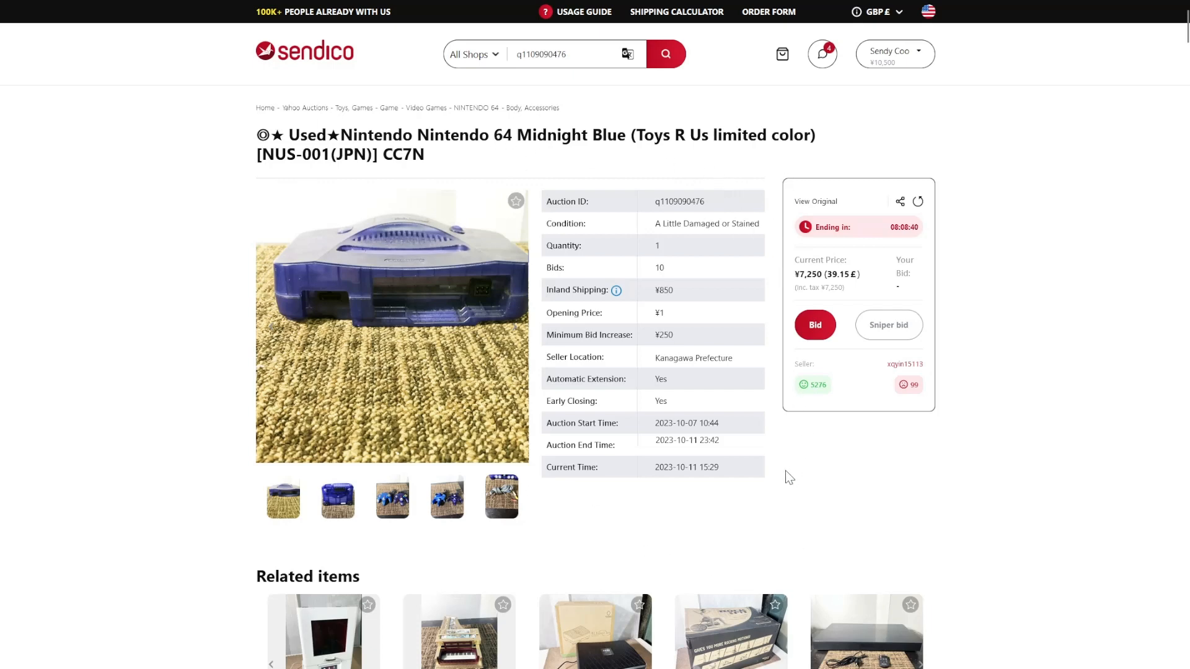
{"action": "mouse_move", "coordinate": [883, 460]}
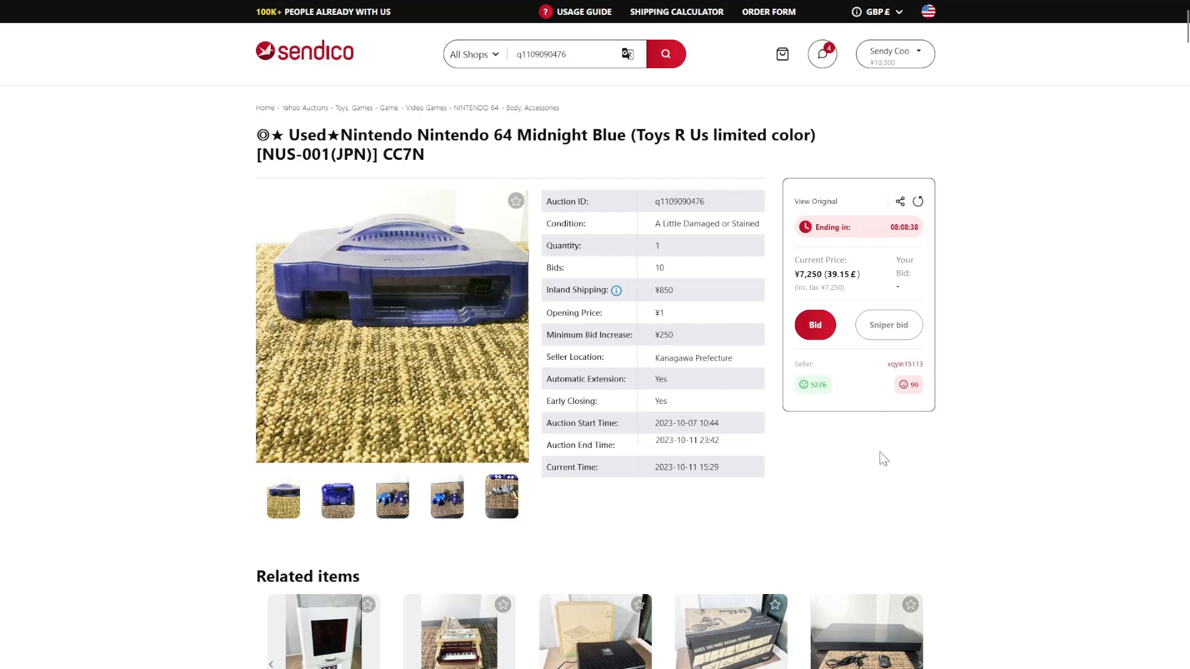
{"action": "mouse_move", "coordinate": [1018, 409]}
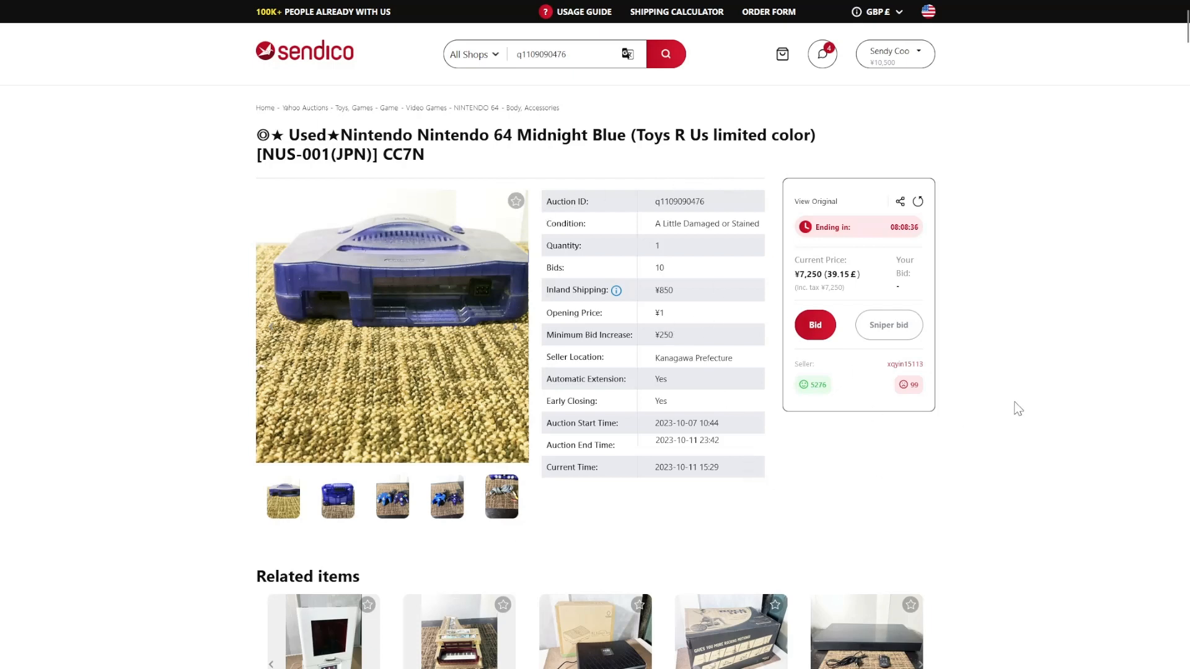
{"action": "mouse_move", "coordinate": [1025, 443]}
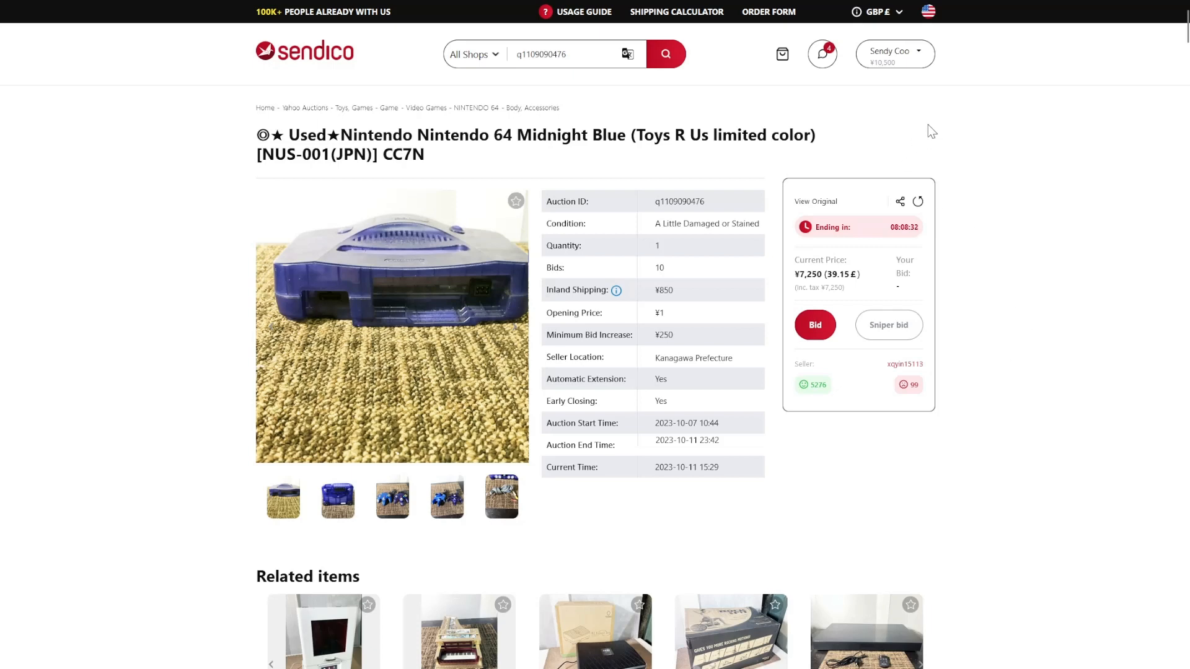
{"action": "mouse_move", "coordinate": [922, 81]}
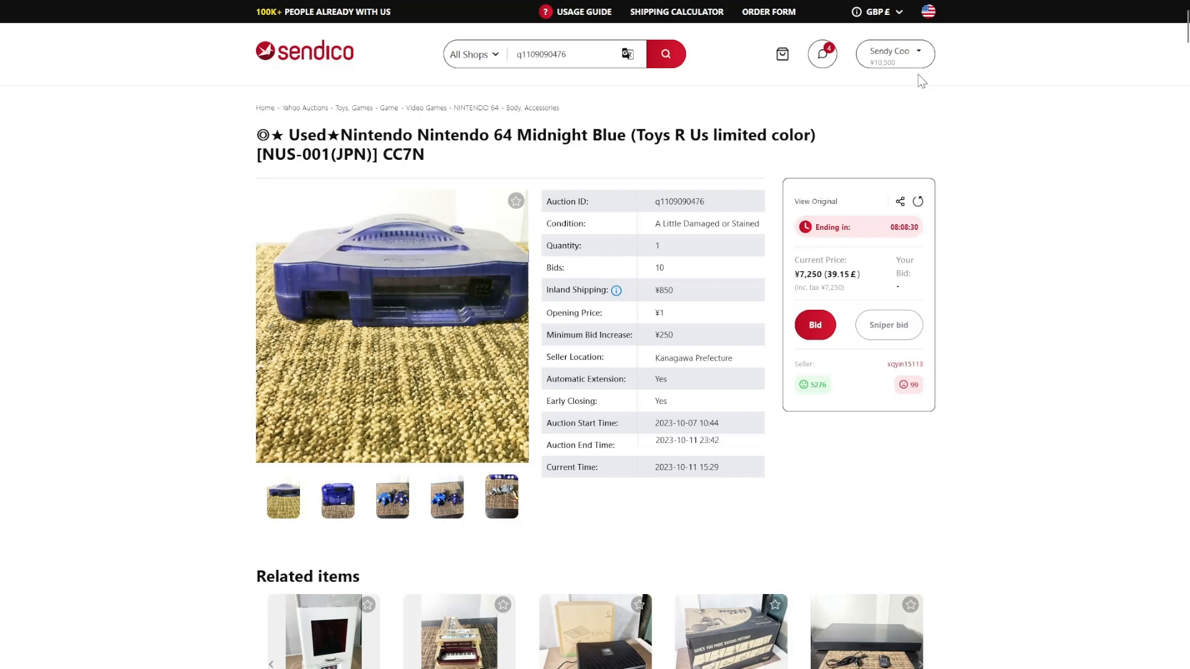
{"action": "mouse_move", "coordinate": [929, 106]}
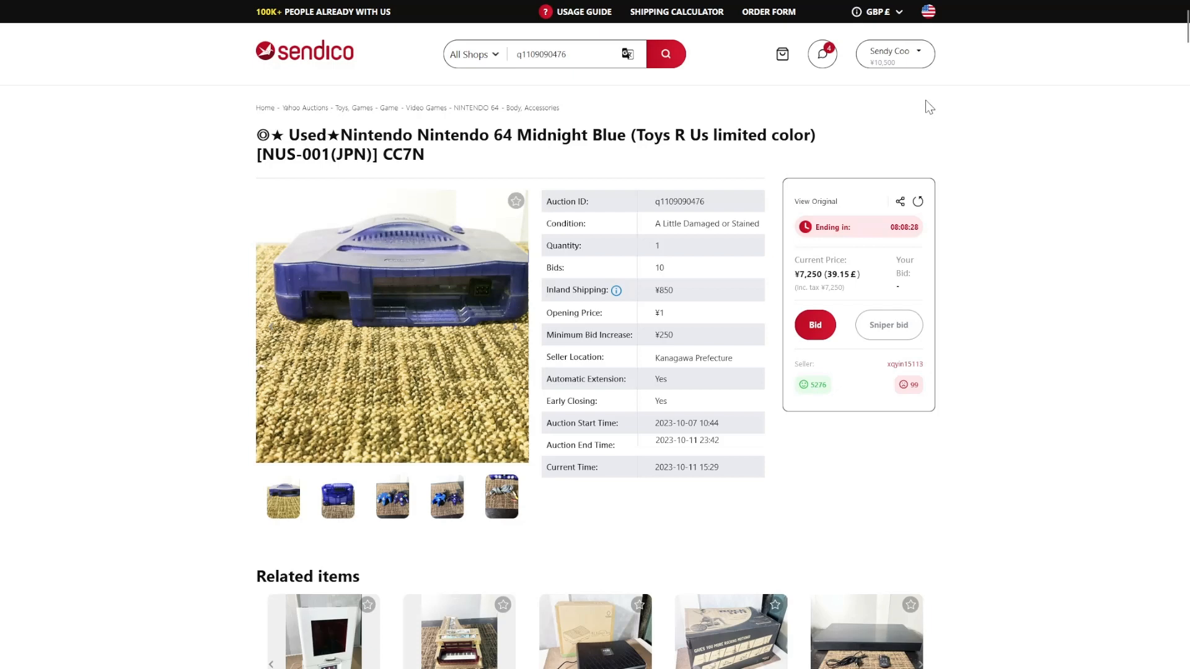
{"action": "mouse_move", "coordinate": [846, 326]}
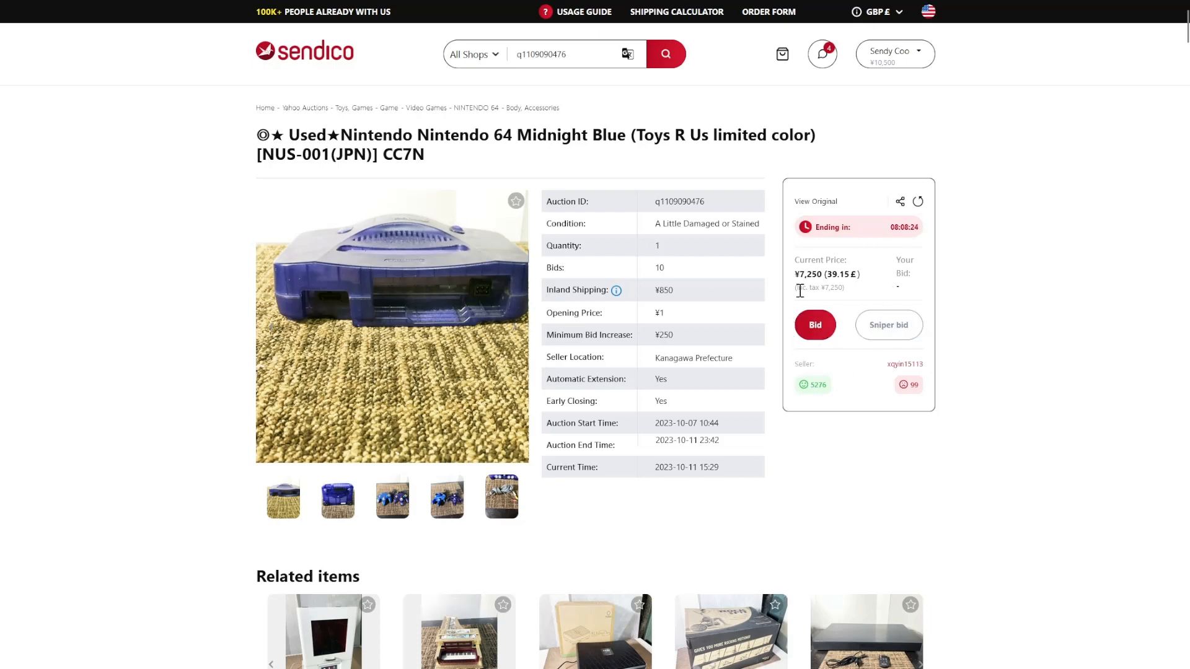
{"action": "mouse_move", "coordinate": [856, 296]}
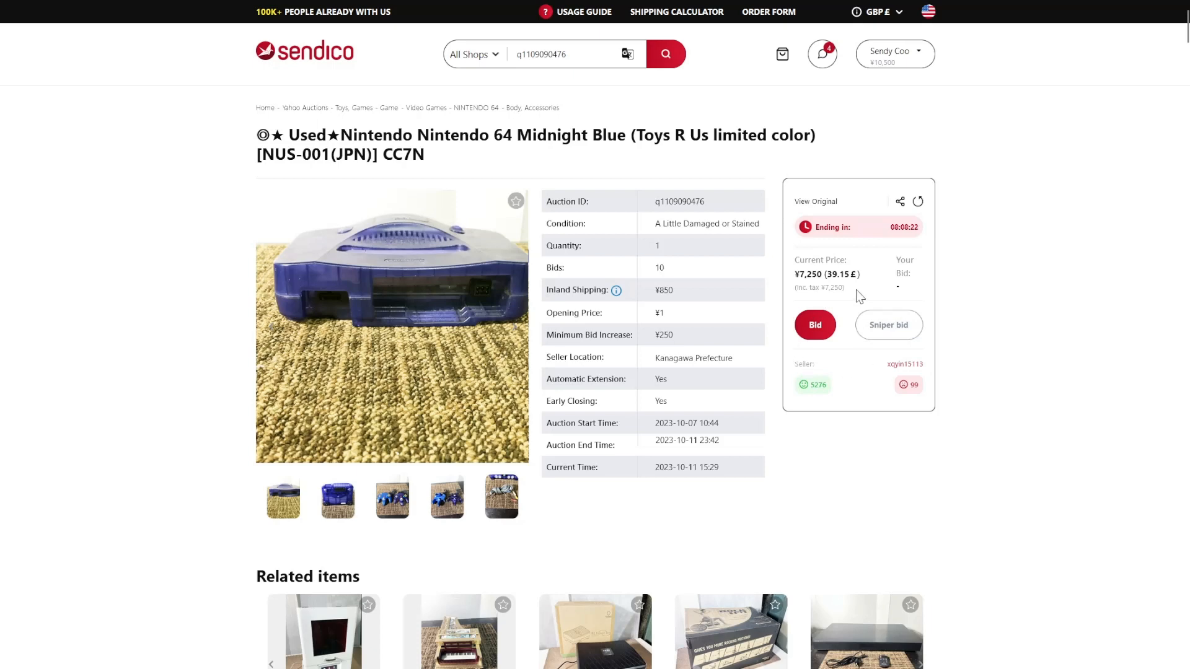
{"action": "mouse_move", "coordinate": [859, 263]}
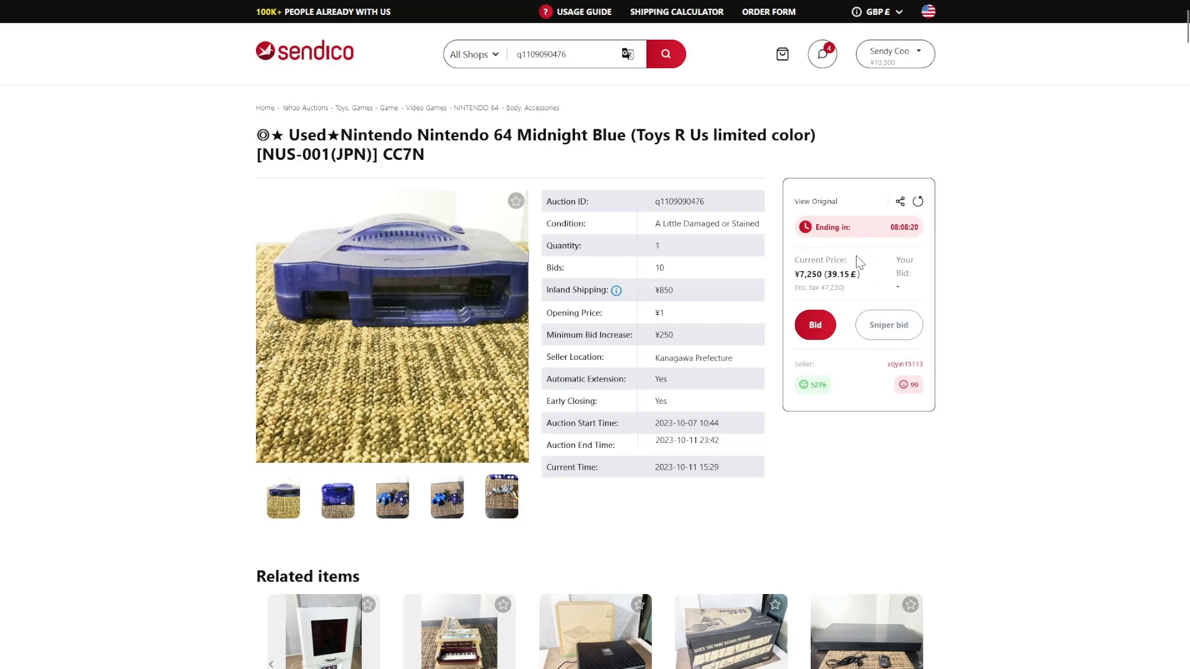
{"action": "mouse_move", "coordinate": [1016, 202]}
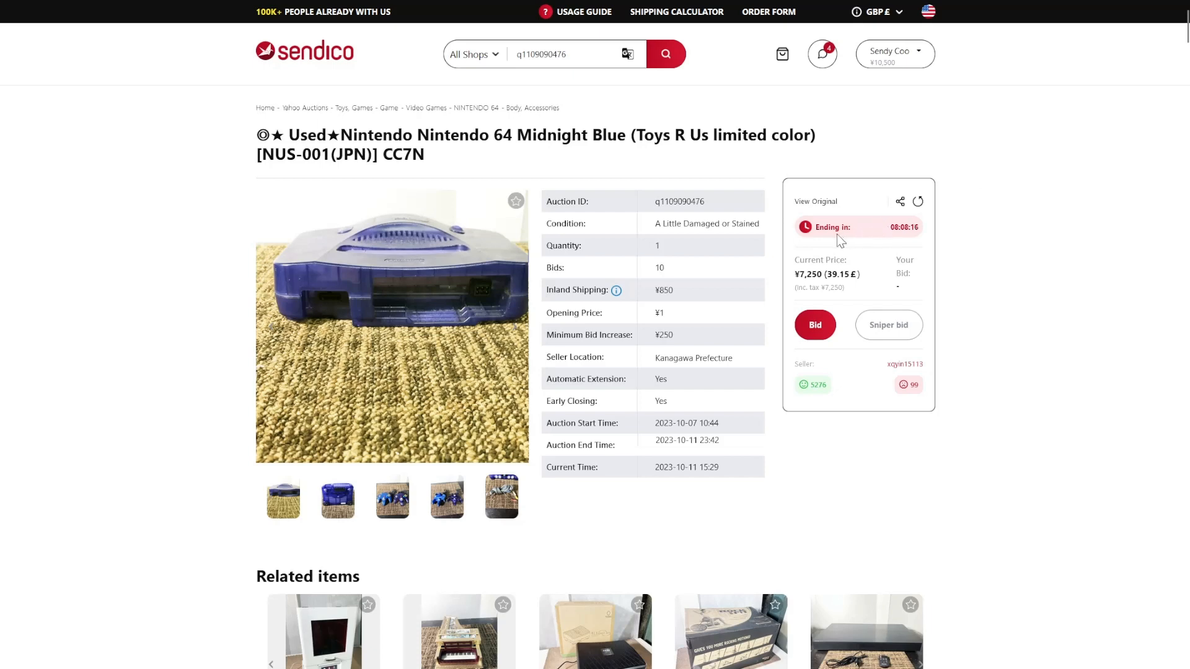
{"action": "mouse_move", "coordinate": [954, 258]}
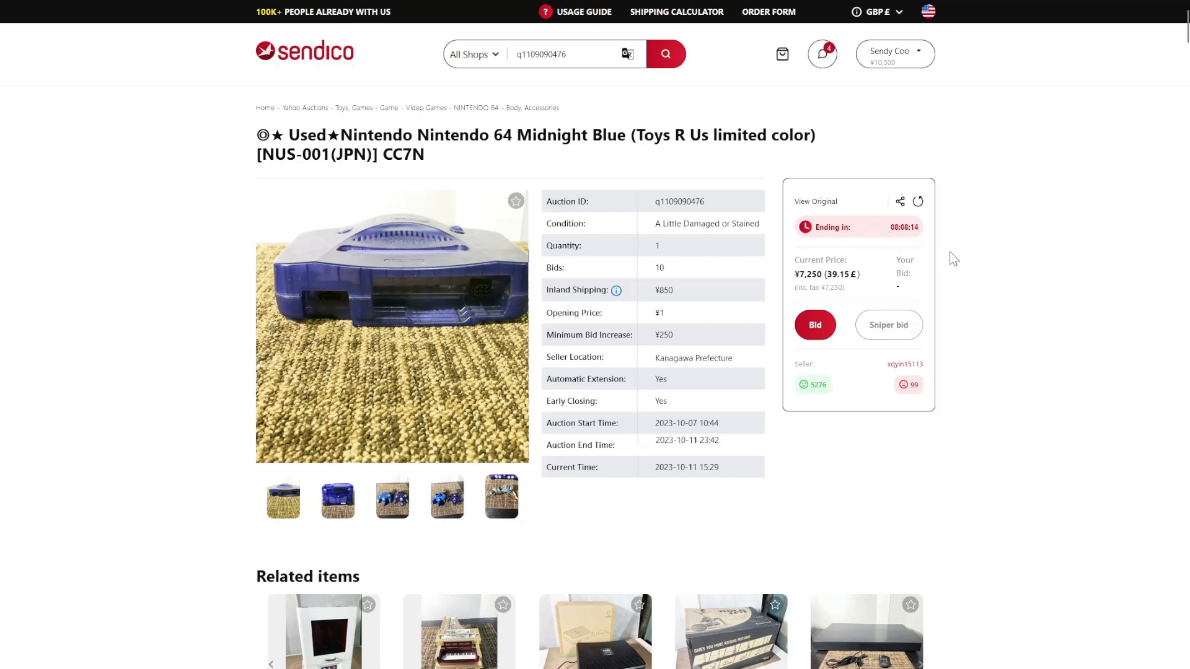
{"action": "mouse_move", "coordinate": [941, 173]}
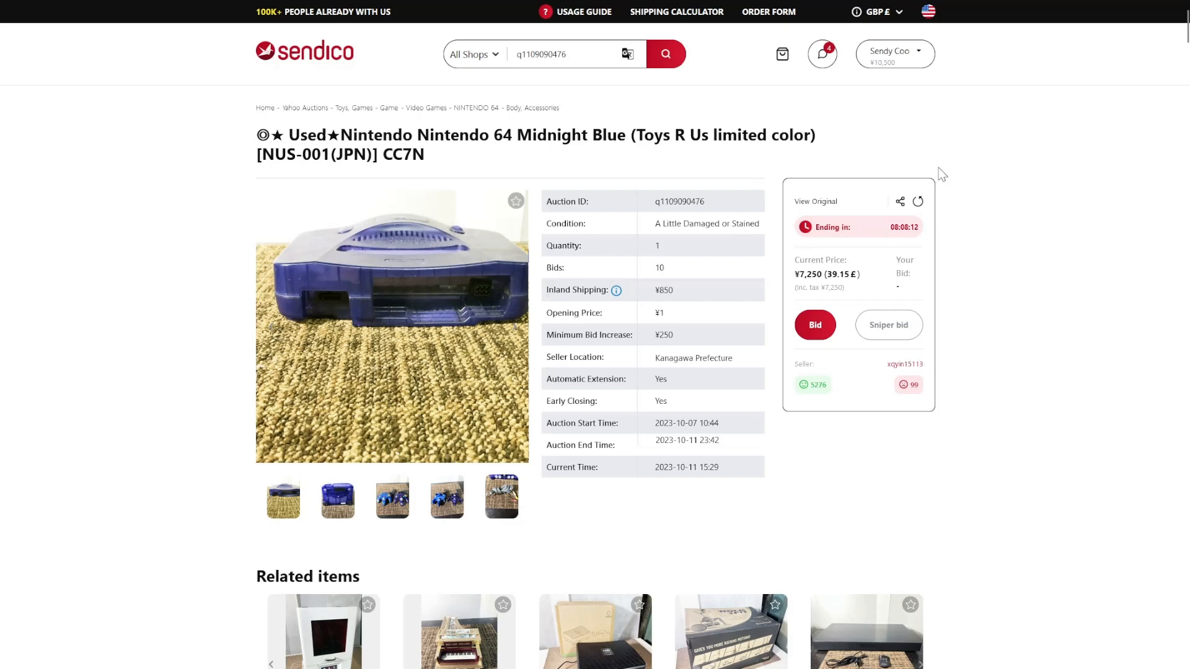
{"action": "mouse_move", "coordinate": [887, 534]}
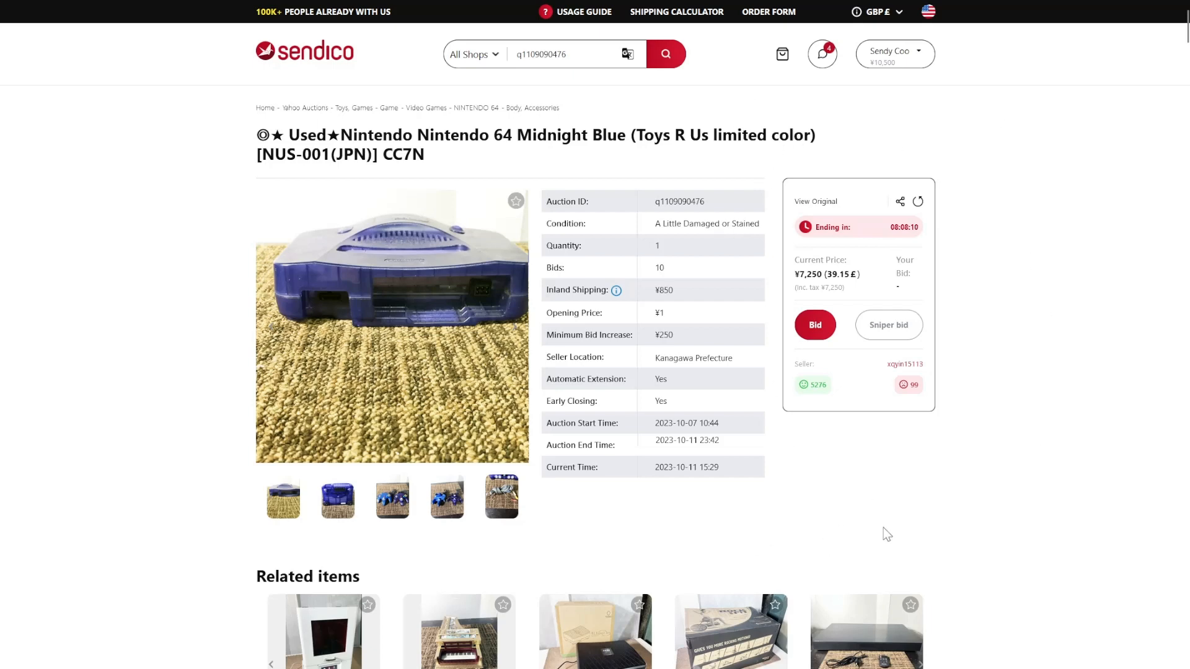
{"action": "mouse_move", "coordinate": [967, 201]}
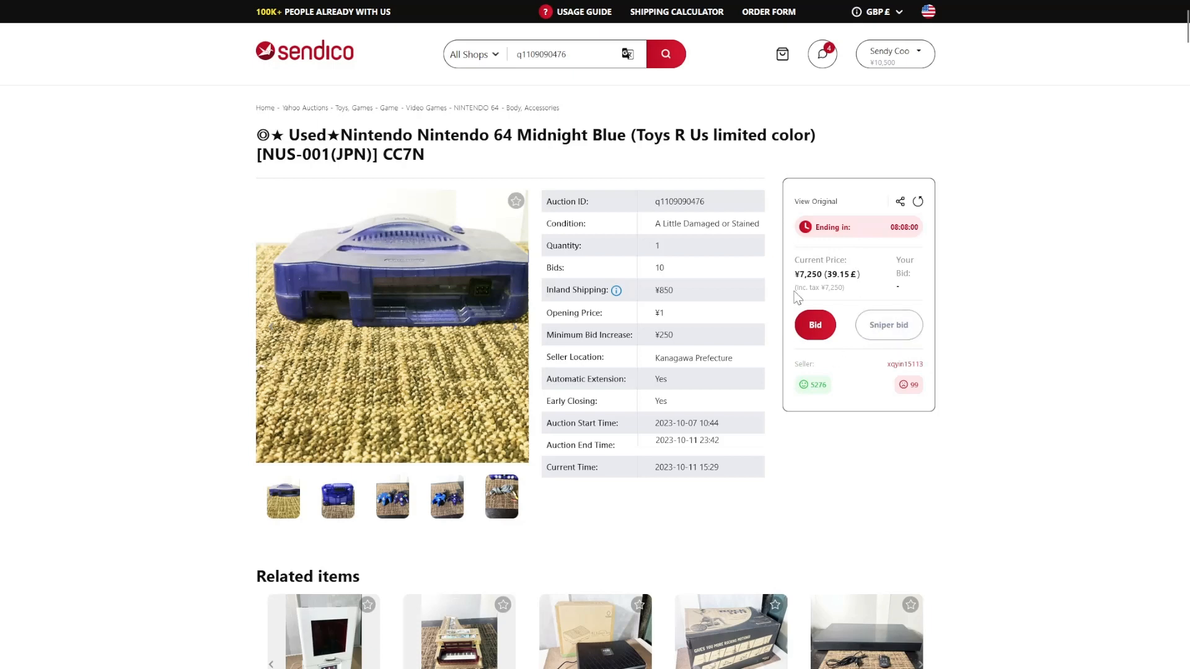
{"action": "mouse_move", "coordinate": [906, 124]}
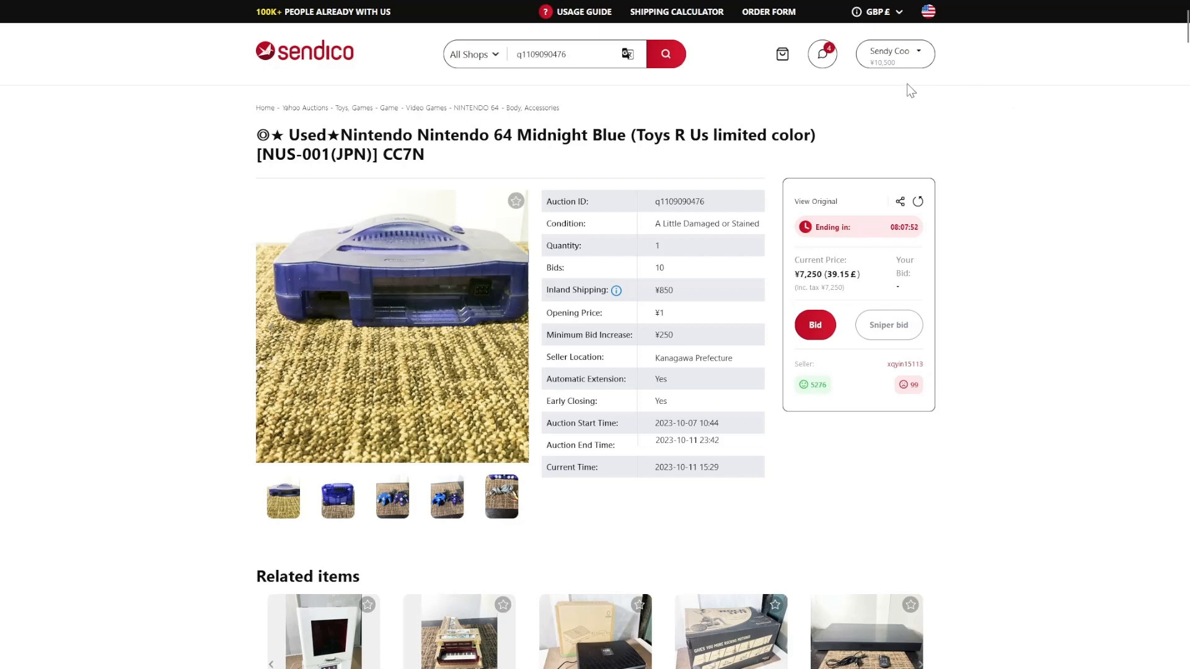
{"action": "mouse_move", "coordinate": [906, 108]}
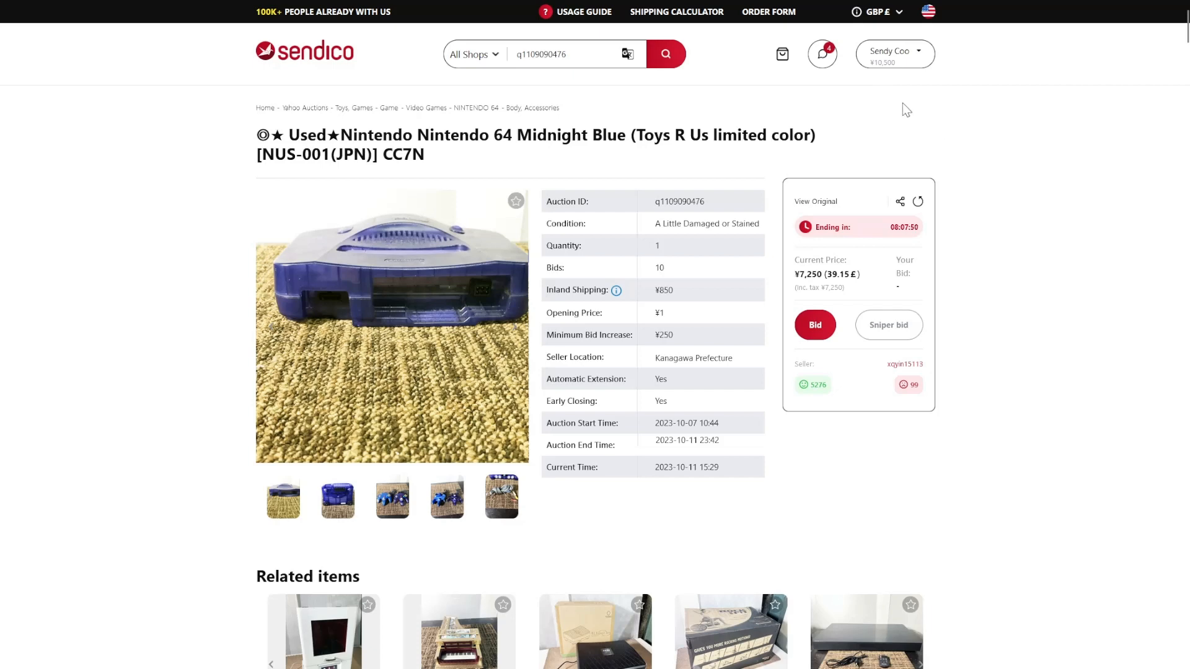
{"action": "mouse_move", "coordinate": [886, 91]}
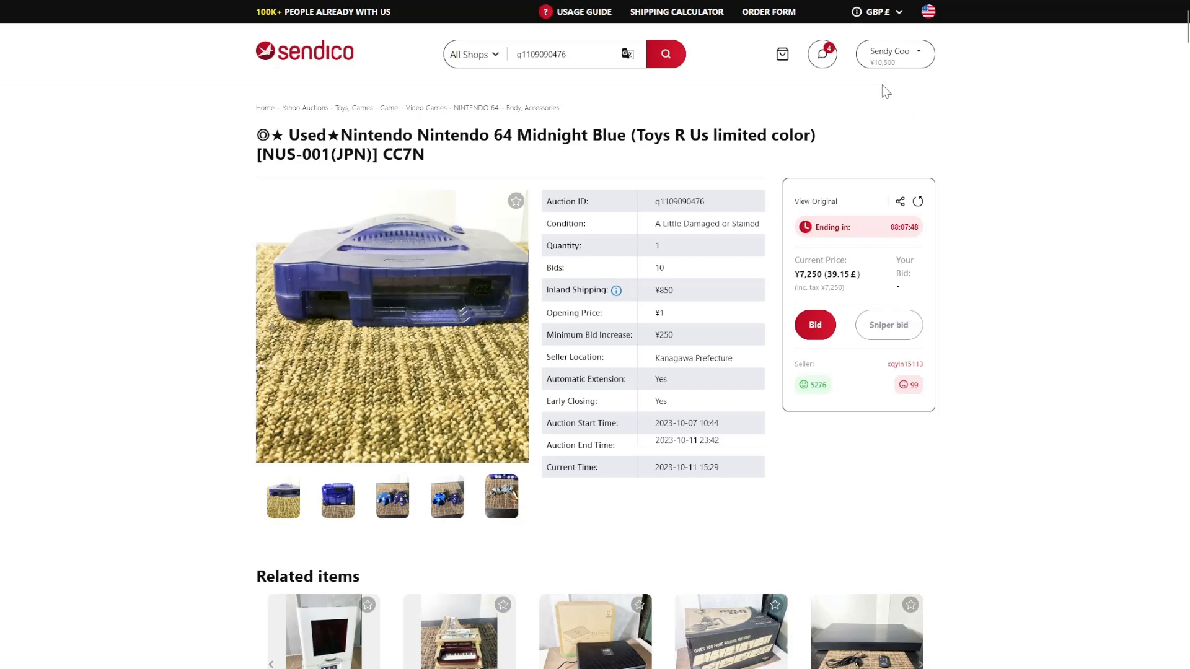
{"action": "mouse_move", "coordinate": [982, 135]}
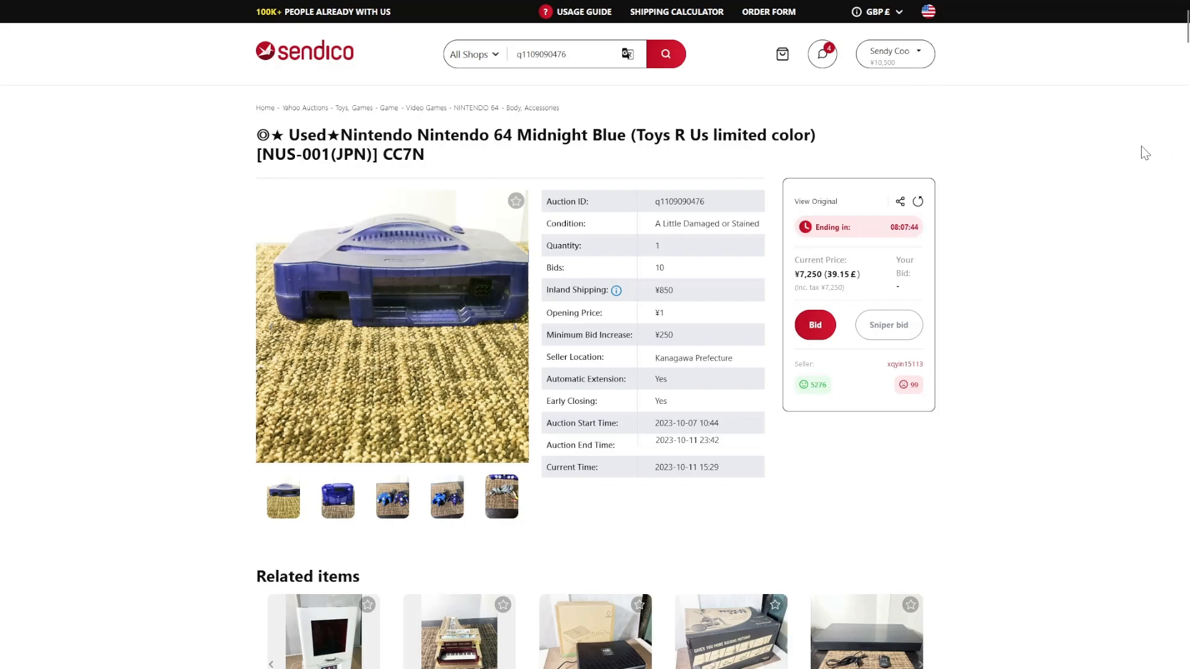
Step: Submit the ¥8,000 bid (¥8,500 total) with an empty comment box added
{"action": "left_click", "coordinate": [815, 325]}
{"action": "type", "text": "8000"}
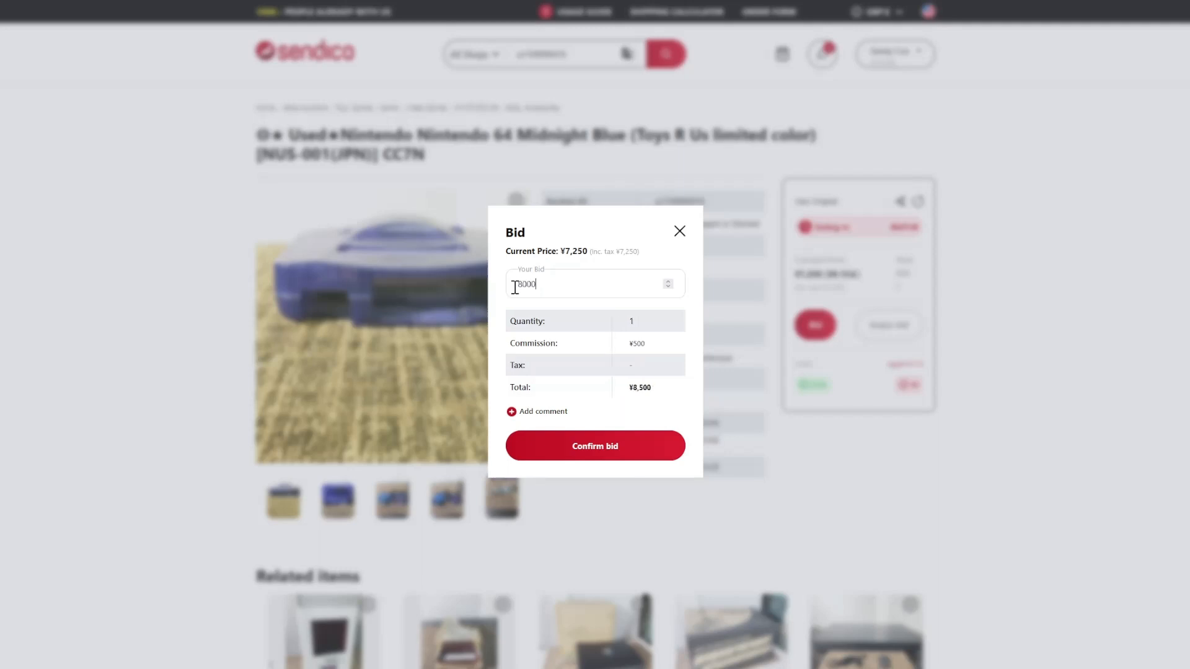
{"action": "mouse_move", "coordinate": [658, 349]}
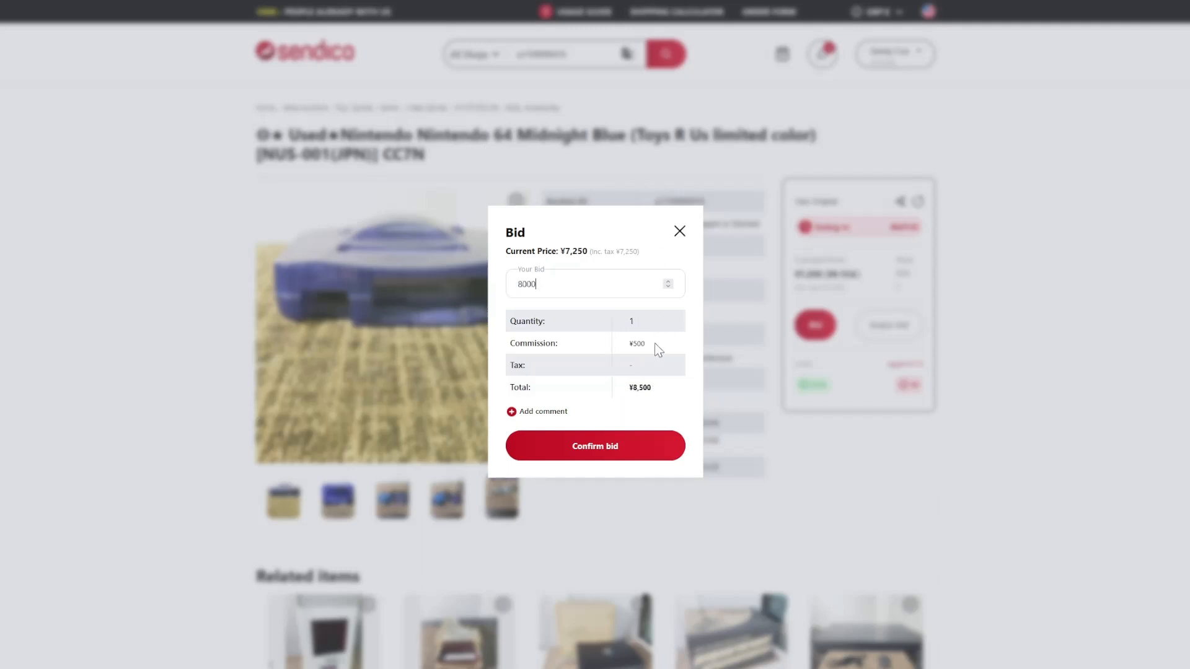
{"action": "double_click", "coordinate": [639, 388]}
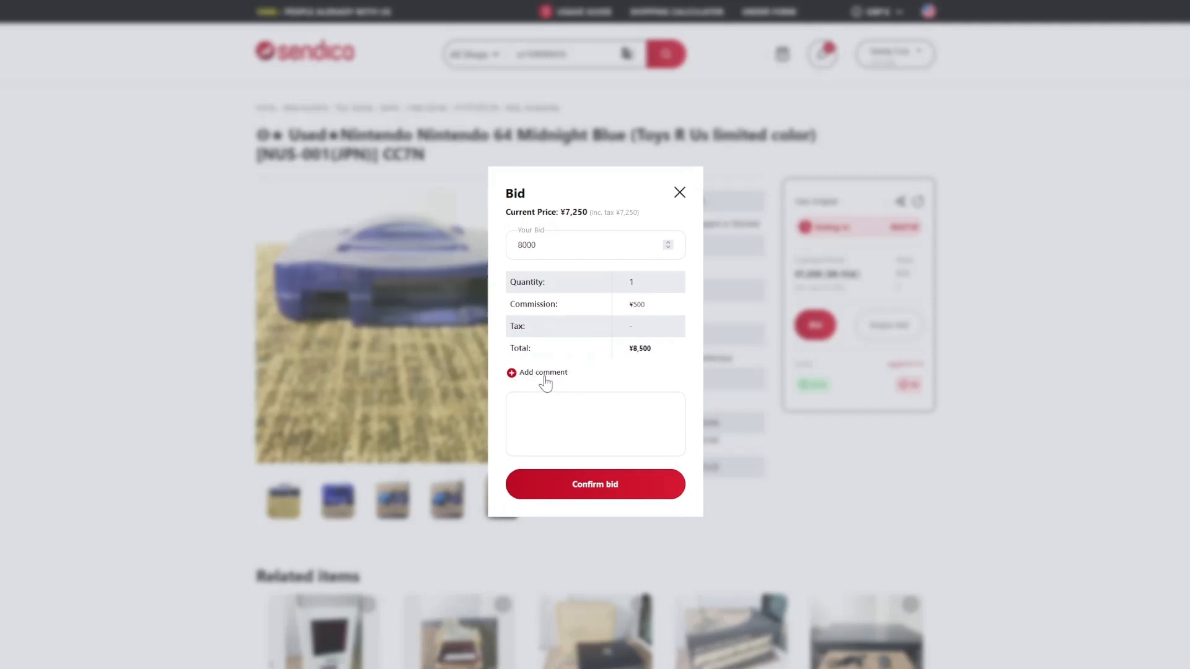
{"action": "mouse_move", "coordinate": [546, 381]}
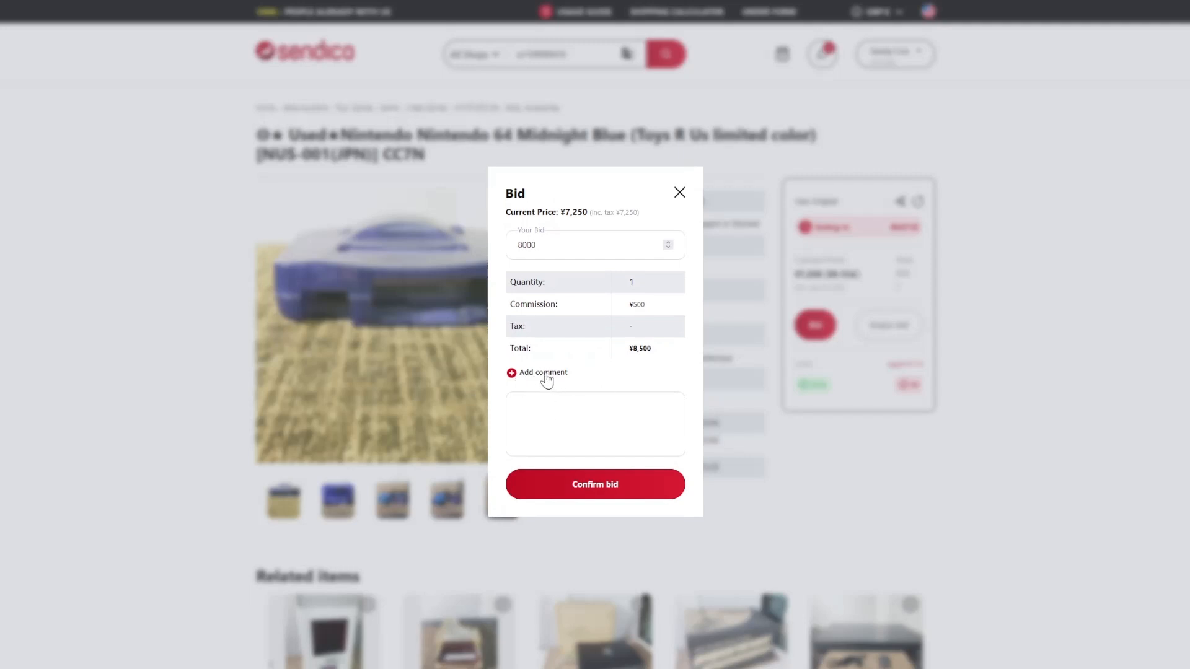
{"action": "mouse_move", "coordinate": [545, 407]}
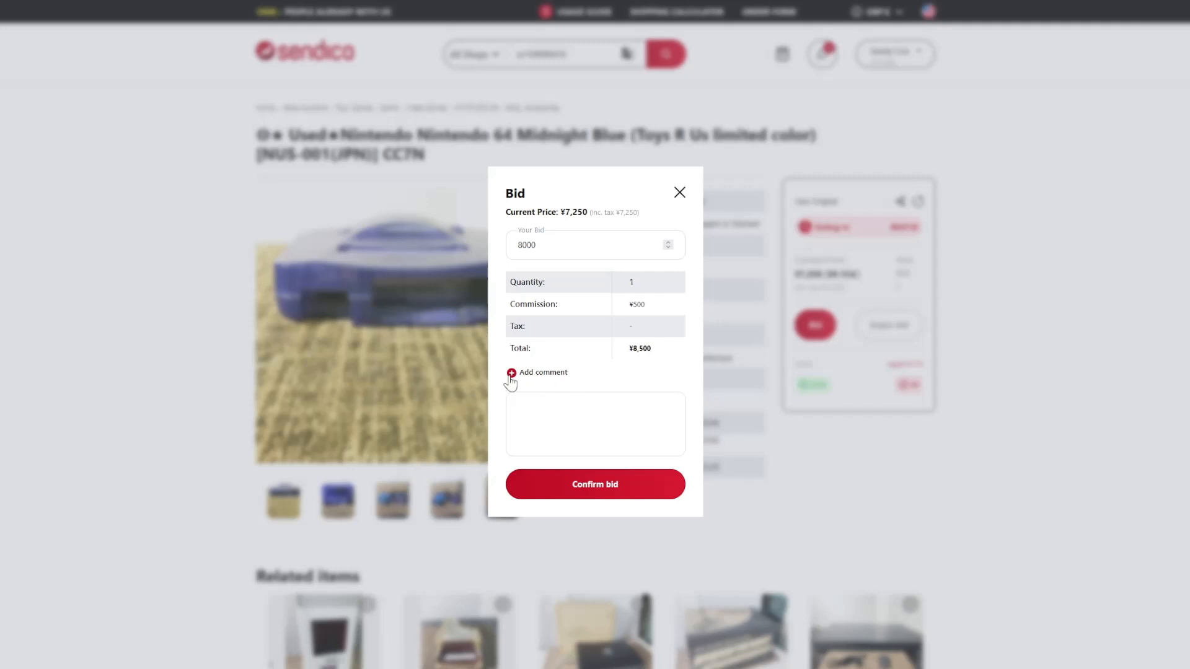
{"action": "mouse_move", "coordinate": [523, 378]}
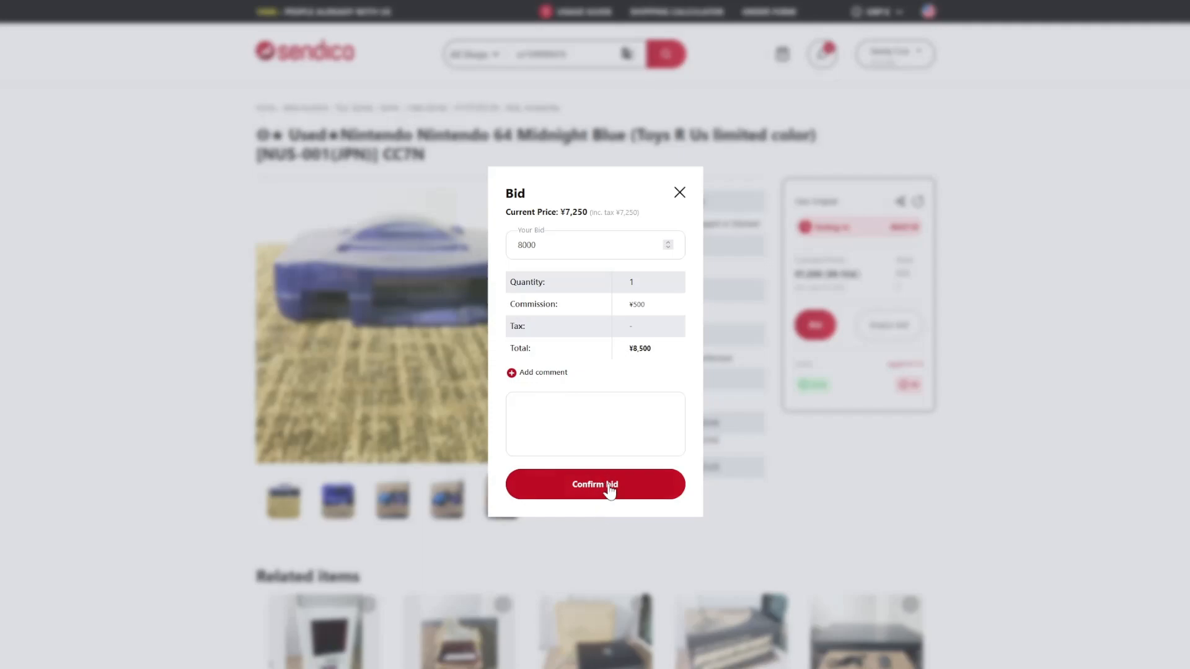
{"action": "left_click", "coordinate": [595, 484]}
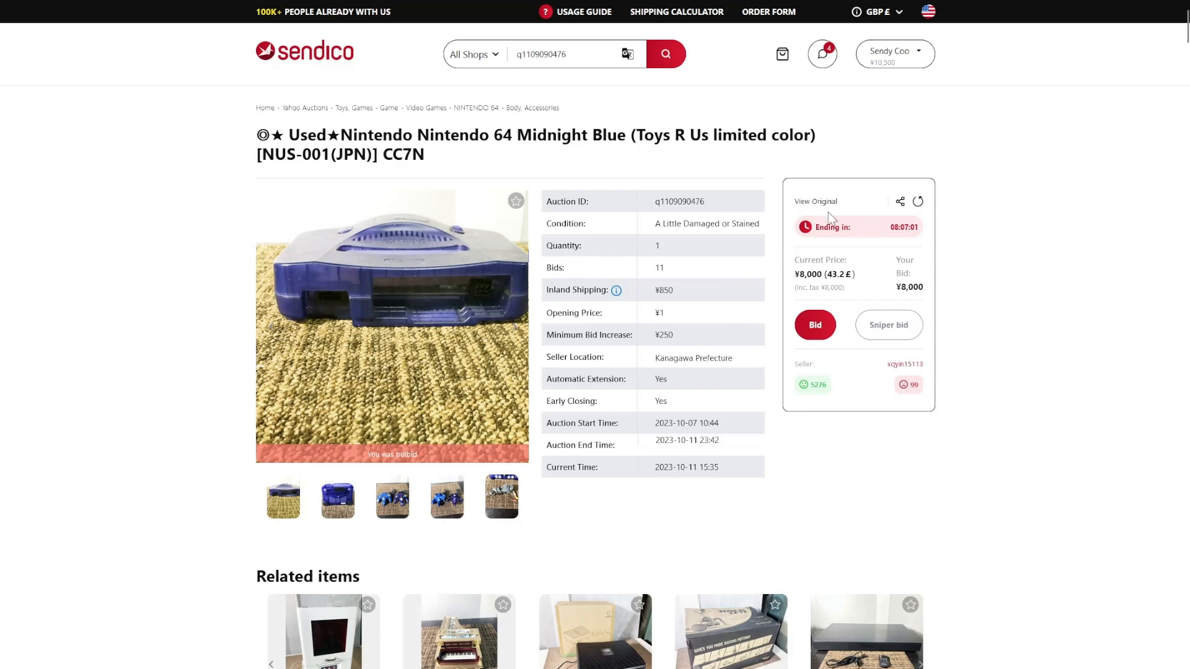
{"action": "mouse_move", "coordinate": [816, 200]}
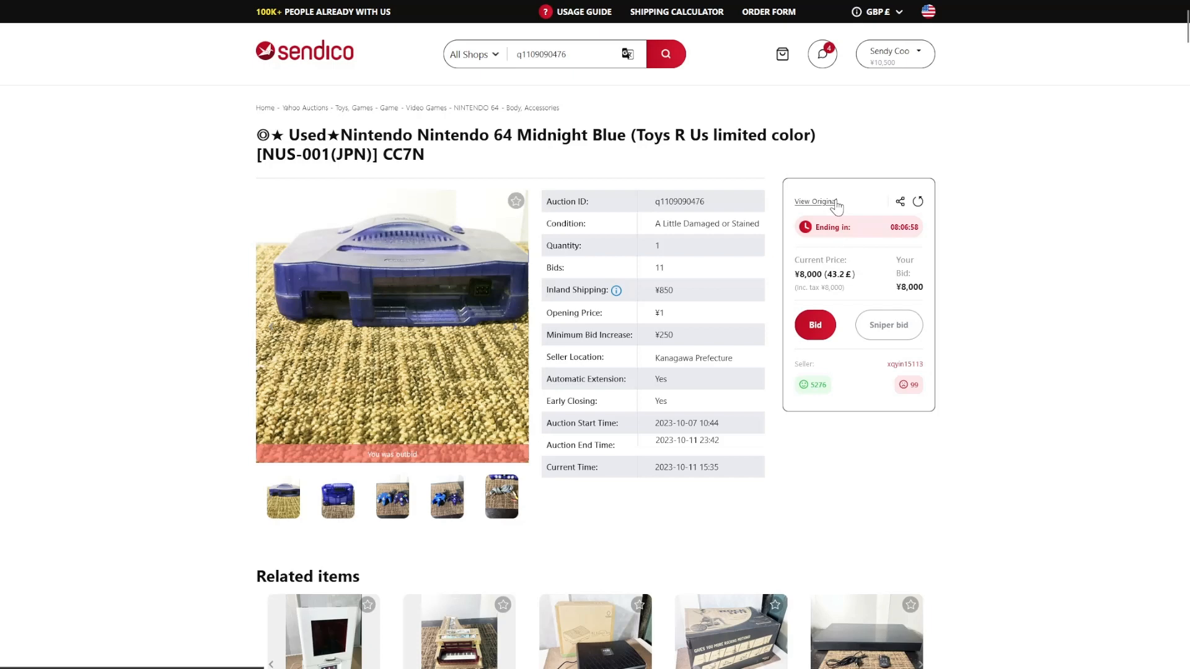
{"action": "mouse_move", "coordinate": [389, 64]}
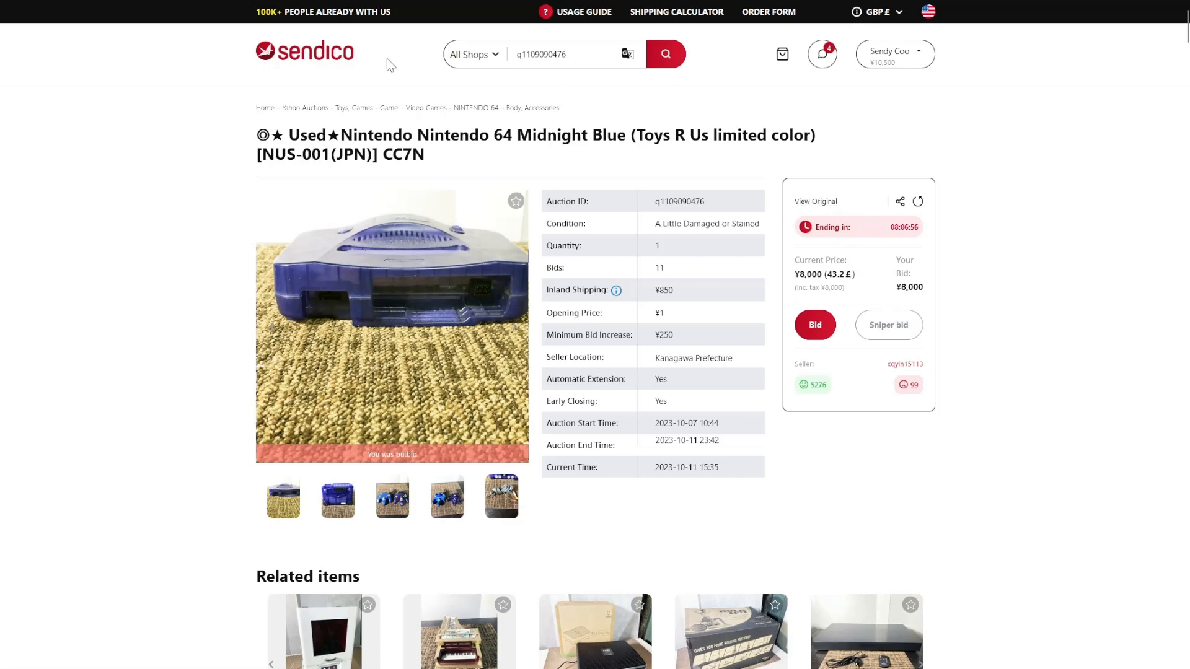
Step: Review the updated listing showing Your Bid ¥8,000 and the outbid notice
{"action": "left_click", "coordinate": [815, 200]}
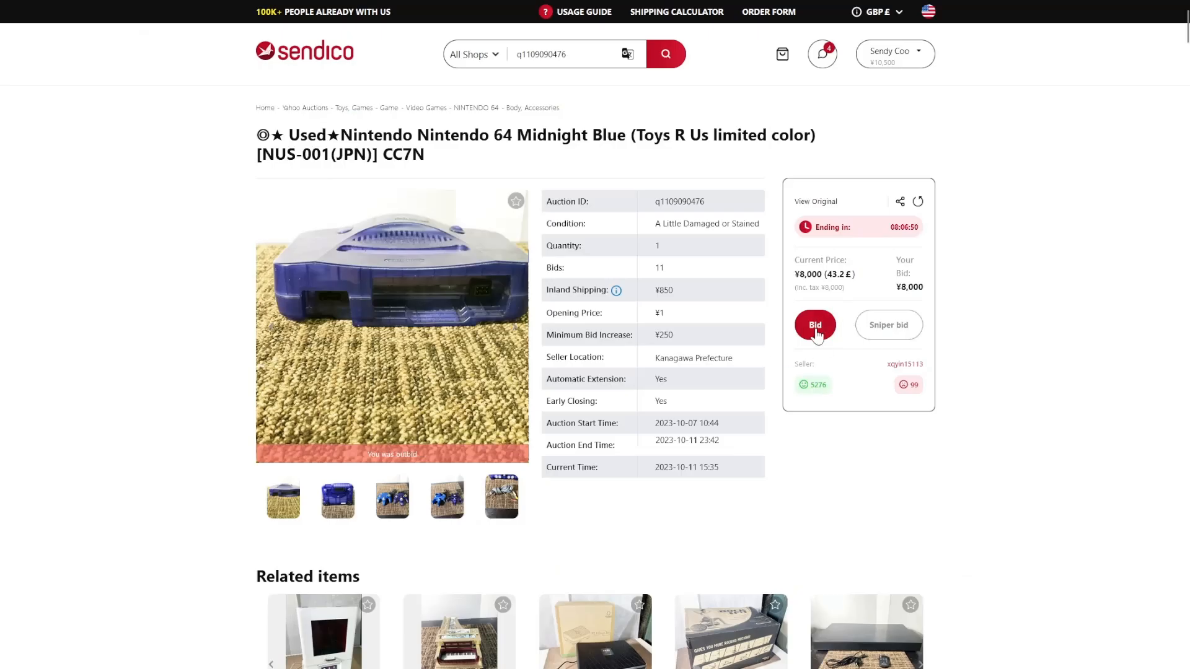
Step: Enter 10000 as the bid amount and confirm the ¥10,500 total bid
{"action": "left_click", "coordinate": [814, 325]}
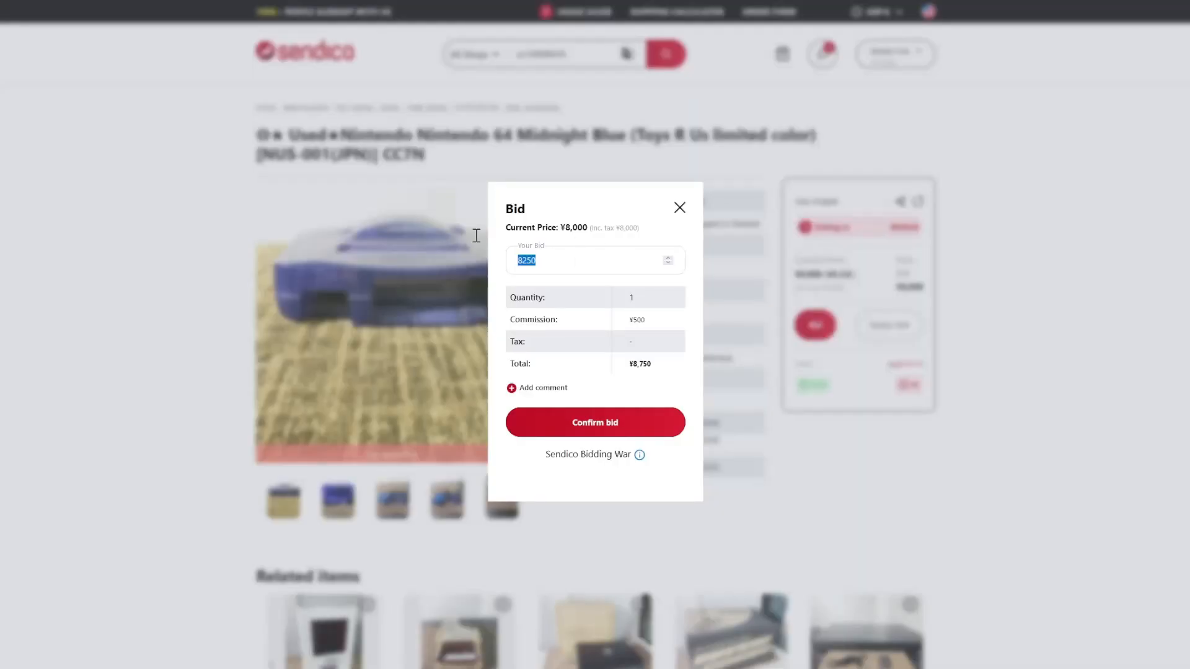
{"action": "type", "text": "1"}
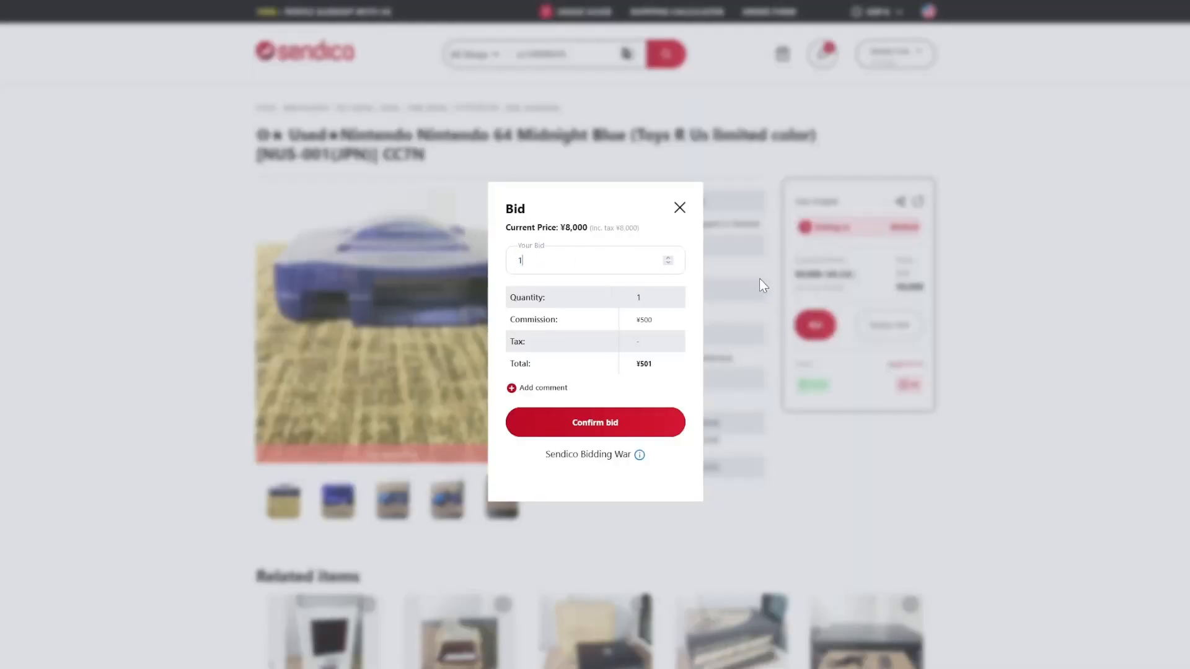
{"action": "type", "text": "10000"}
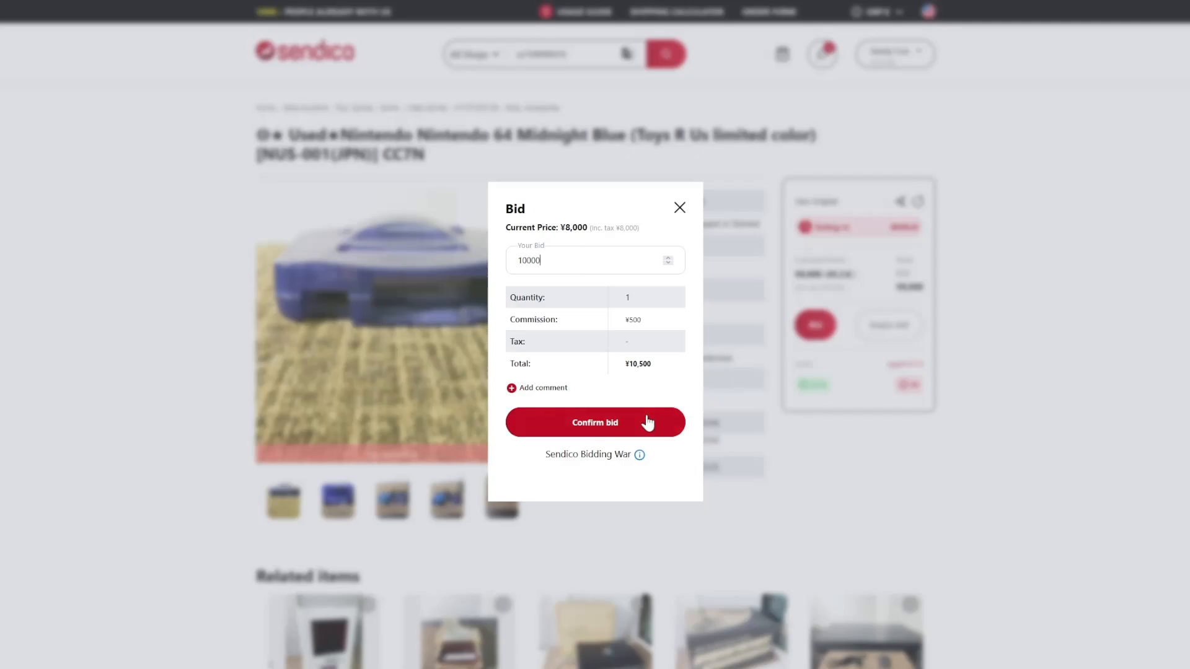
{"action": "left_click", "coordinate": [595, 422]}
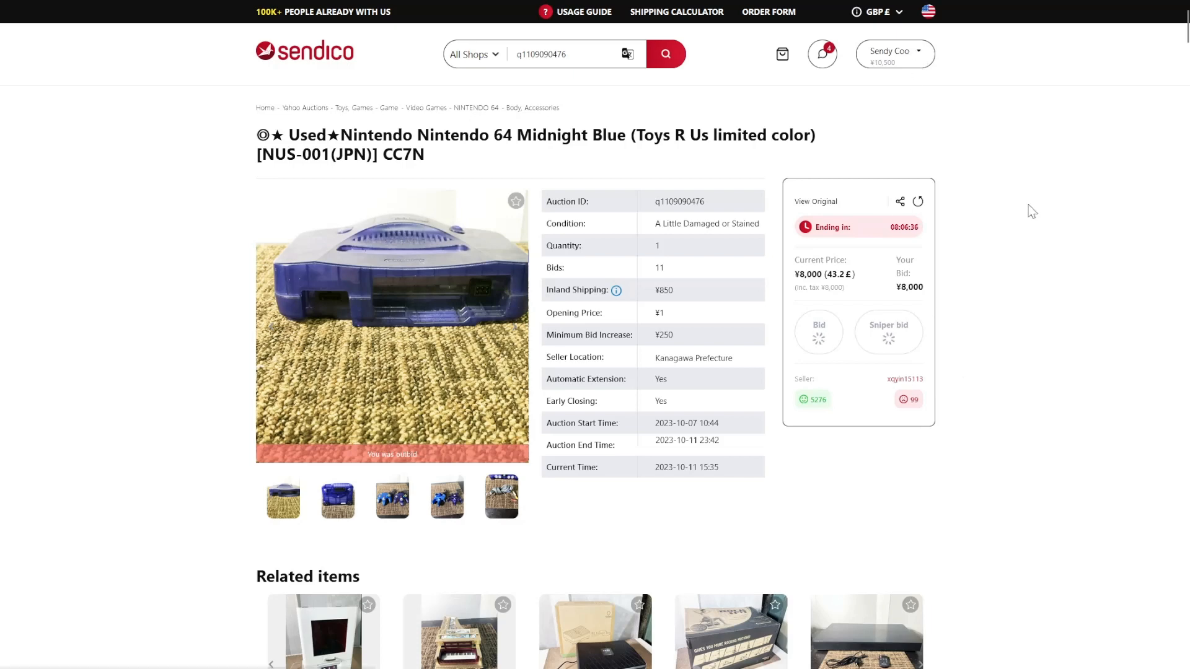
Step: Refresh the listing and highlight the ¥850 inland shipping cost
{"action": "left_click", "coordinate": [818, 331]}
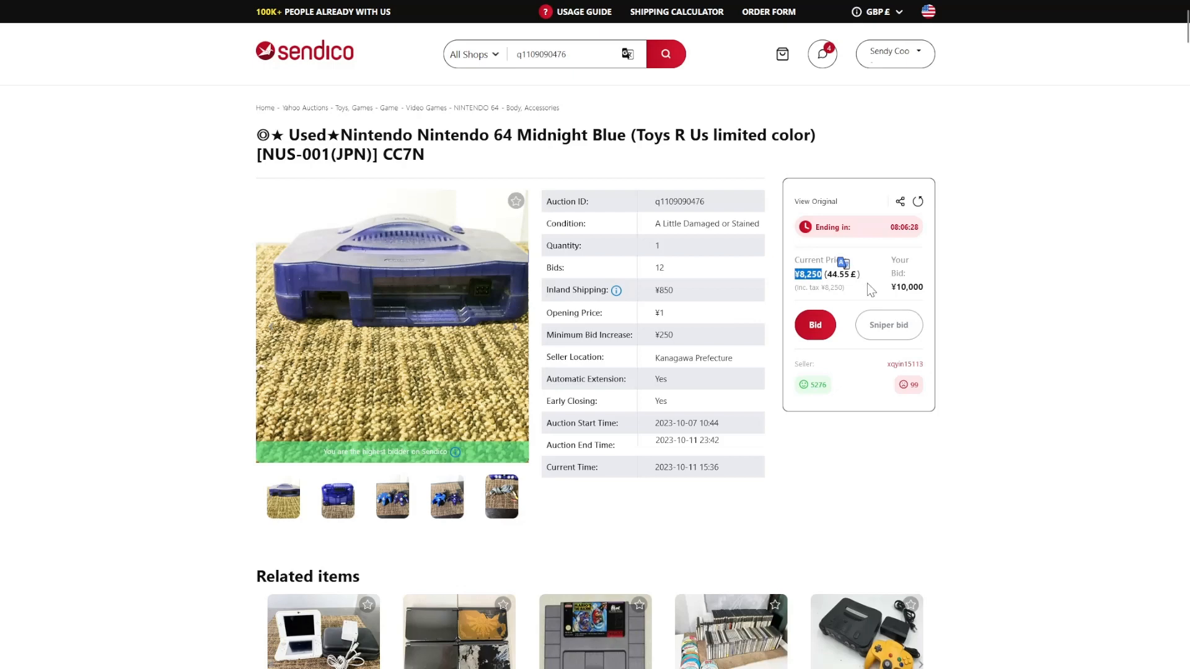
{"action": "mouse_move", "coordinate": [908, 238]}
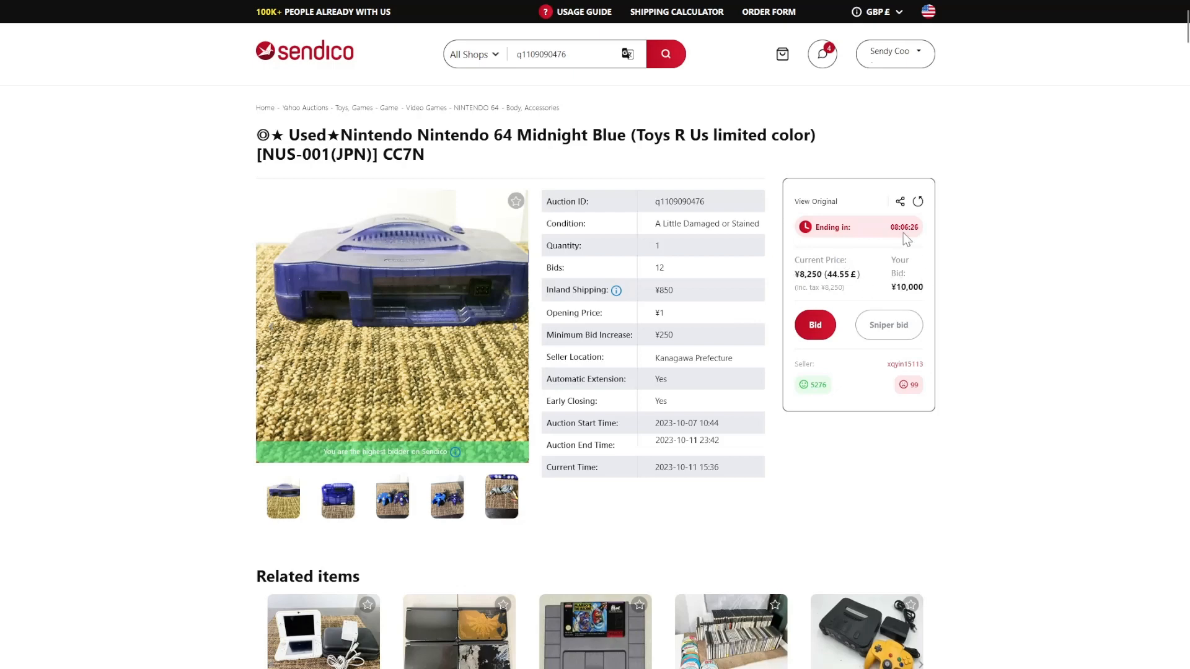
{"action": "mouse_move", "coordinate": [826, 455]}
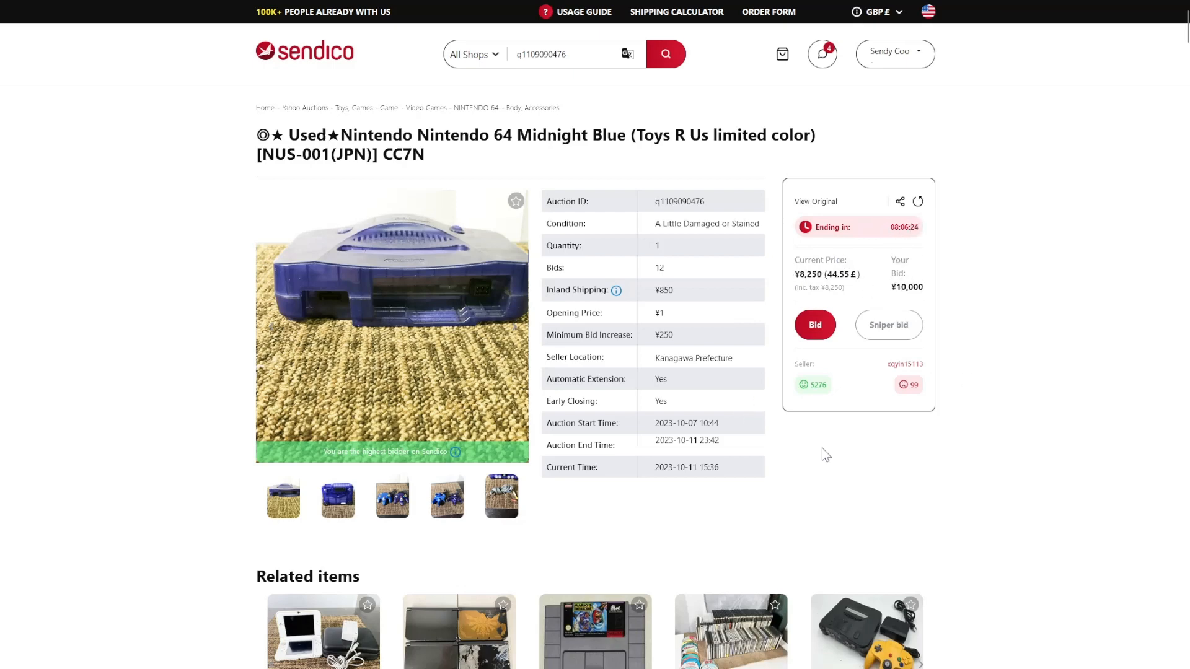
{"action": "mouse_move", "coordinate": [899, 449]}
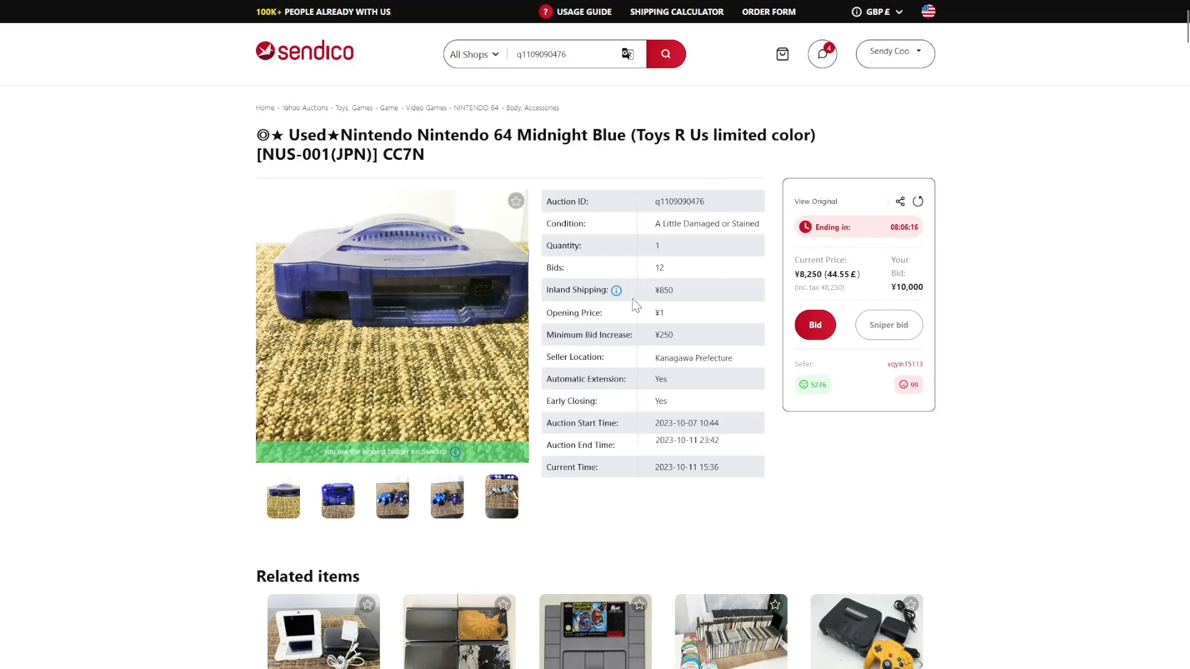
{"action": "double_click", "coordinate": [662, 290]}
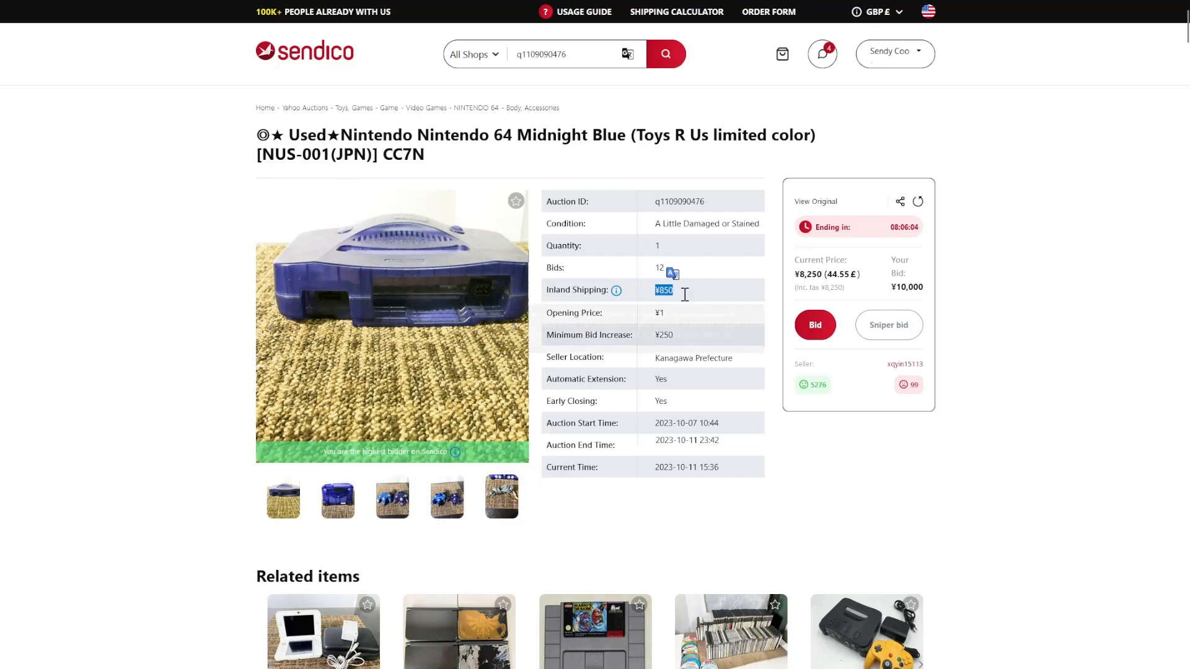
{"action": "scroll", "scroll_direction": "down", "scroll_amount": 3}
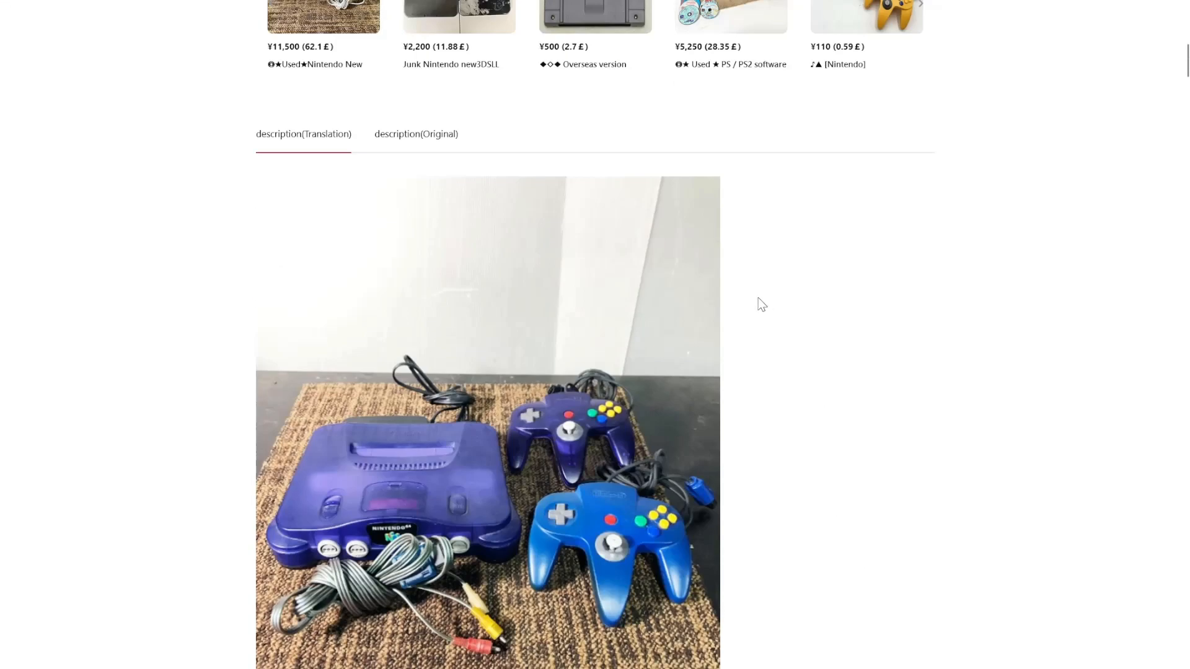
{"action": "scroll", "scroll_direction": "down", "scroll_amount": 3}
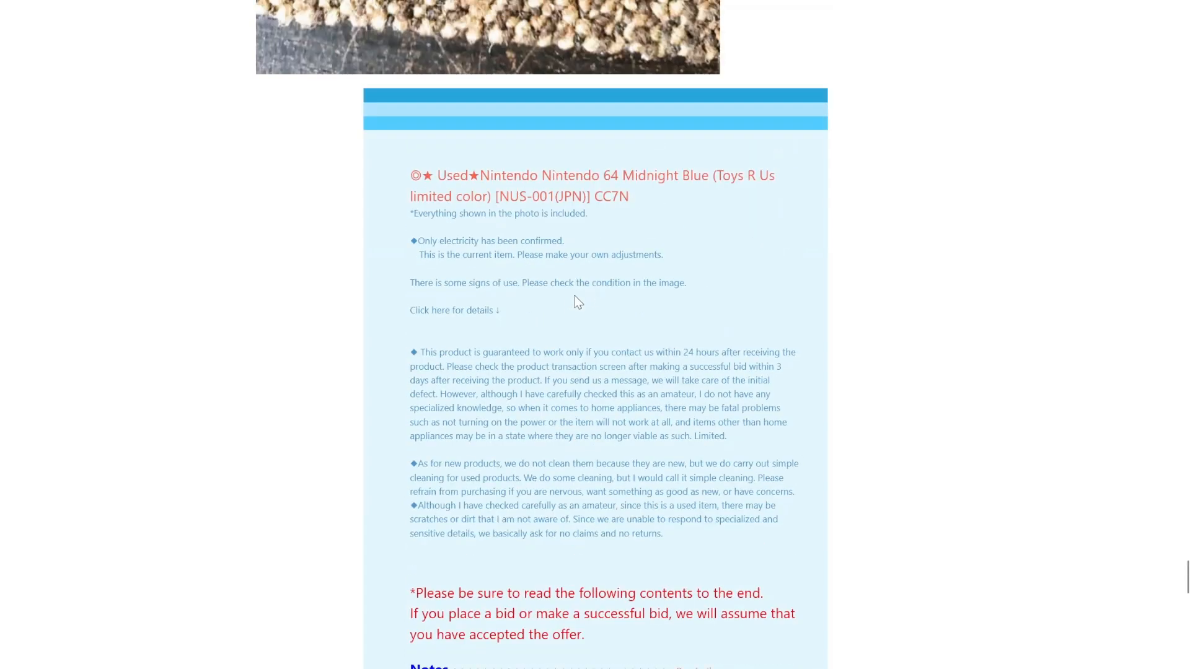
{"action": "scroll", "scroll_direction": "down", "scroll_amount": 3}
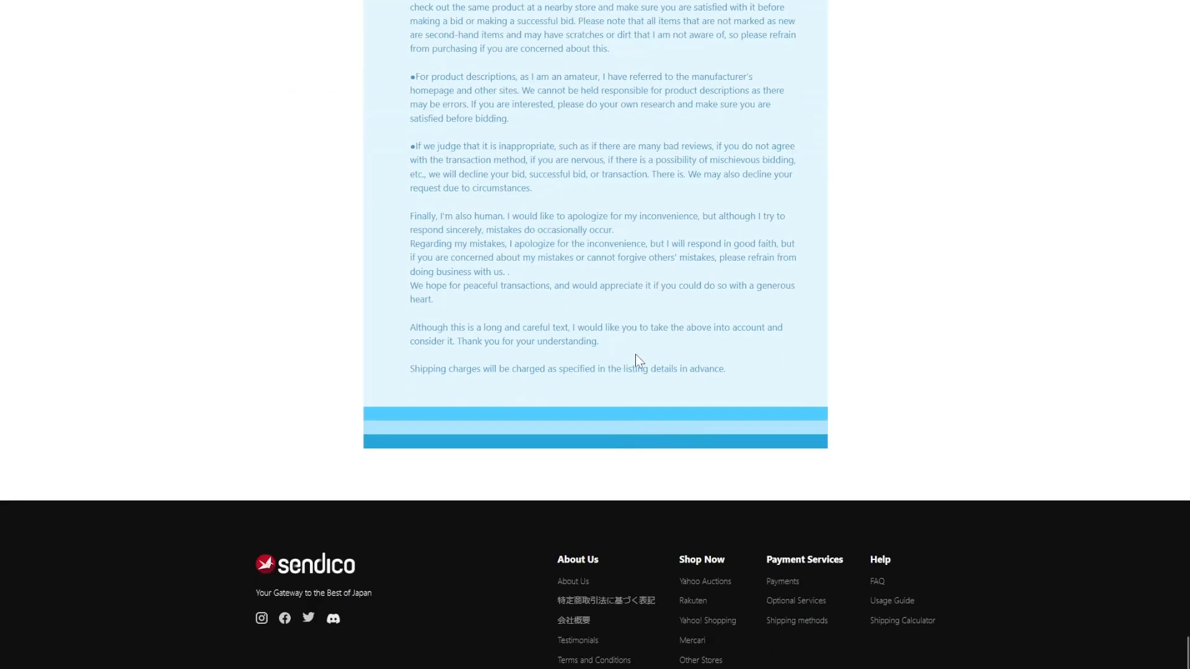
{"action": "mouse_move", "coordinate": [562, 328]}
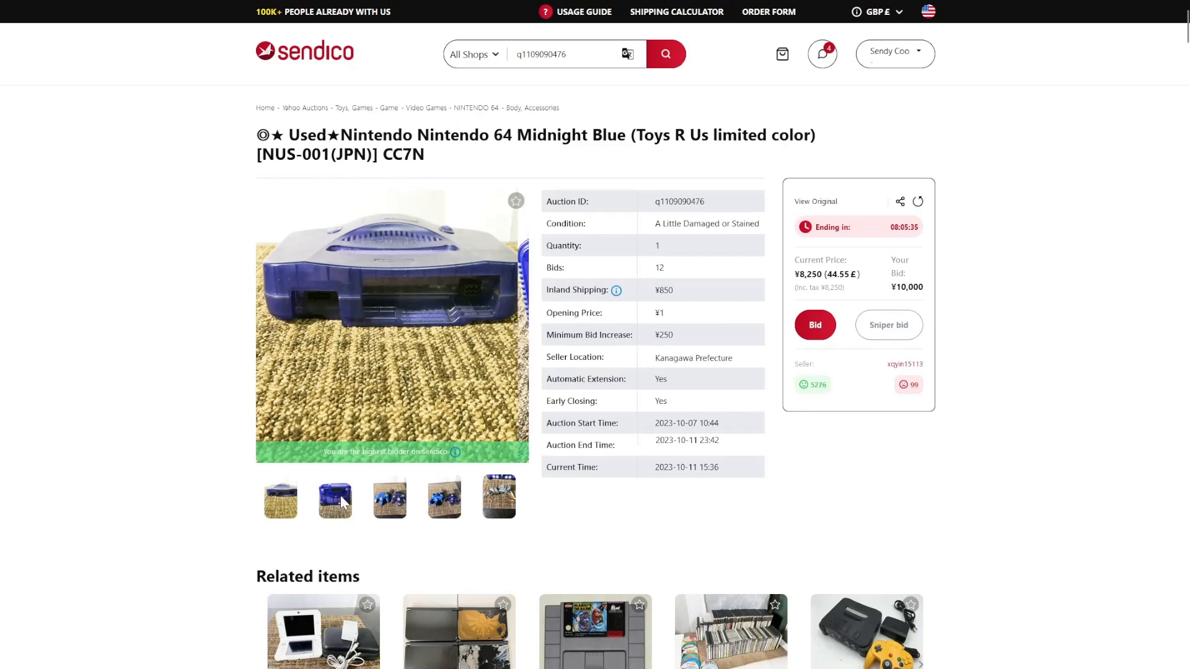
Step: Show the second thumbnail, the top-down photo of the blue console
{"action": "left_click", "coordinate": [335, 498]}
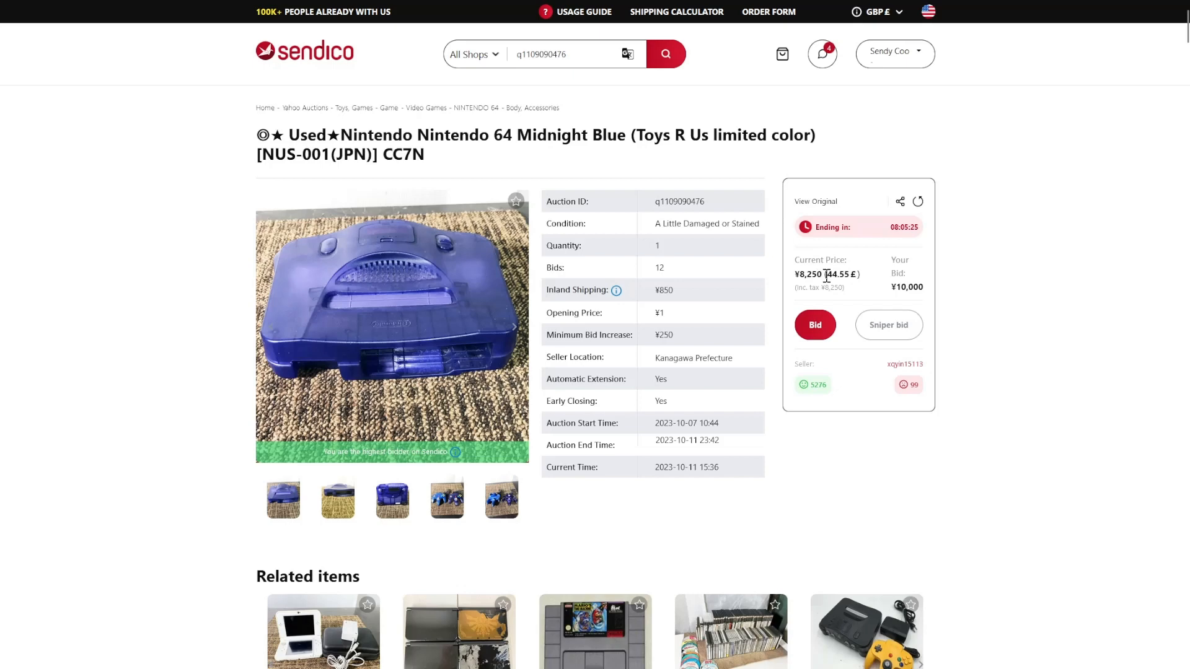
{"action": "mouse_move", "coordinate": [963, 347]}
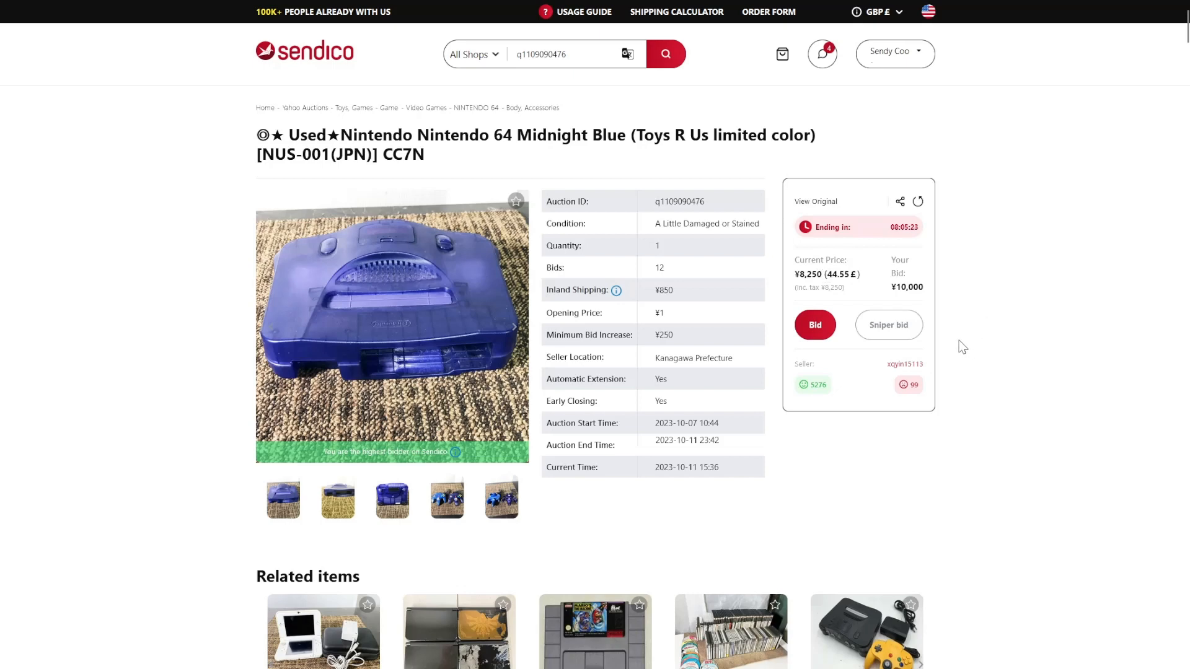
{"action": "mouse_move", "coordinate": [788, 545]}
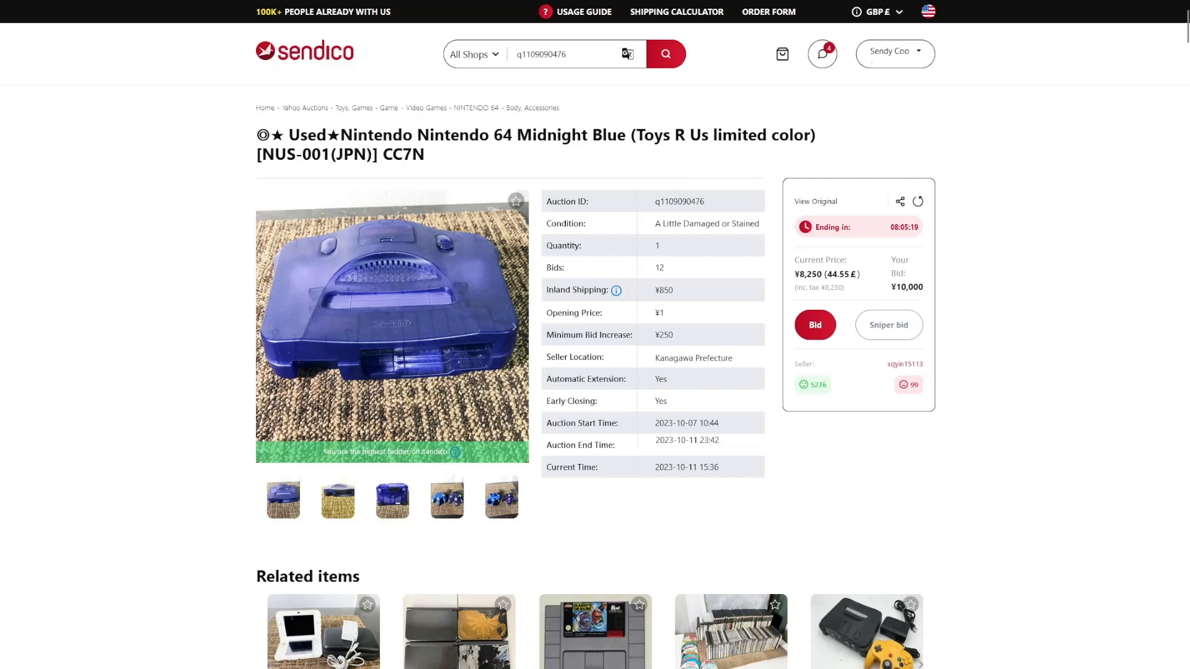
{"action": "mouse_move", "coordinate": [970, 351]}
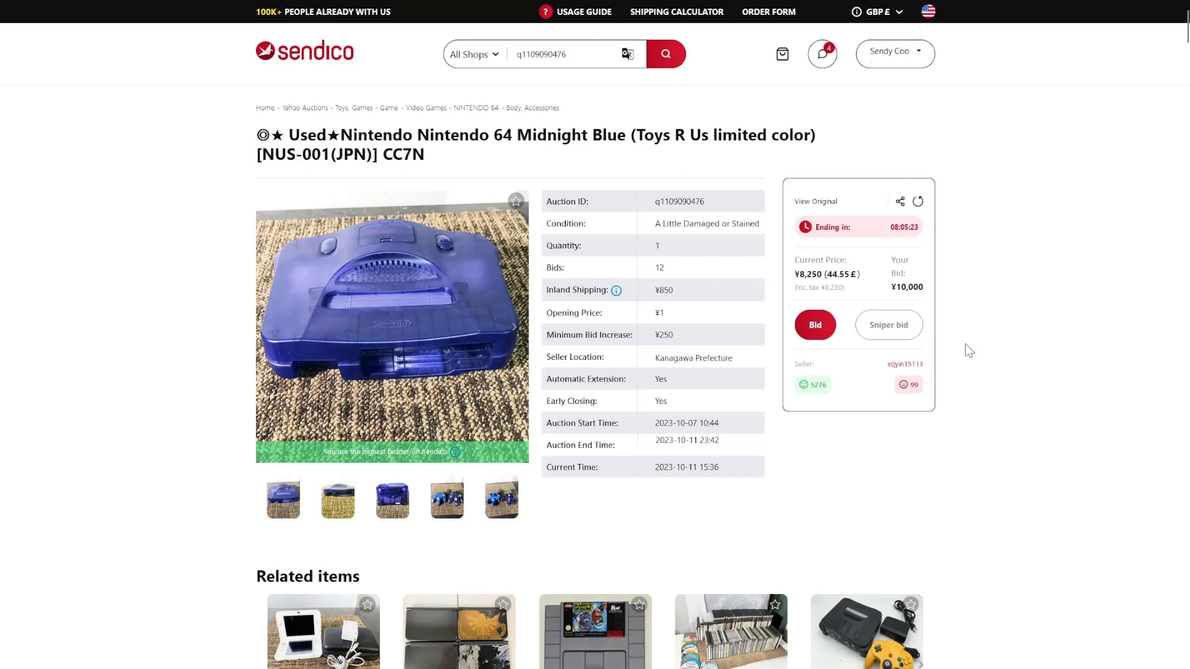
{"action": "mouse_move", "coordinate": [764, 36]}
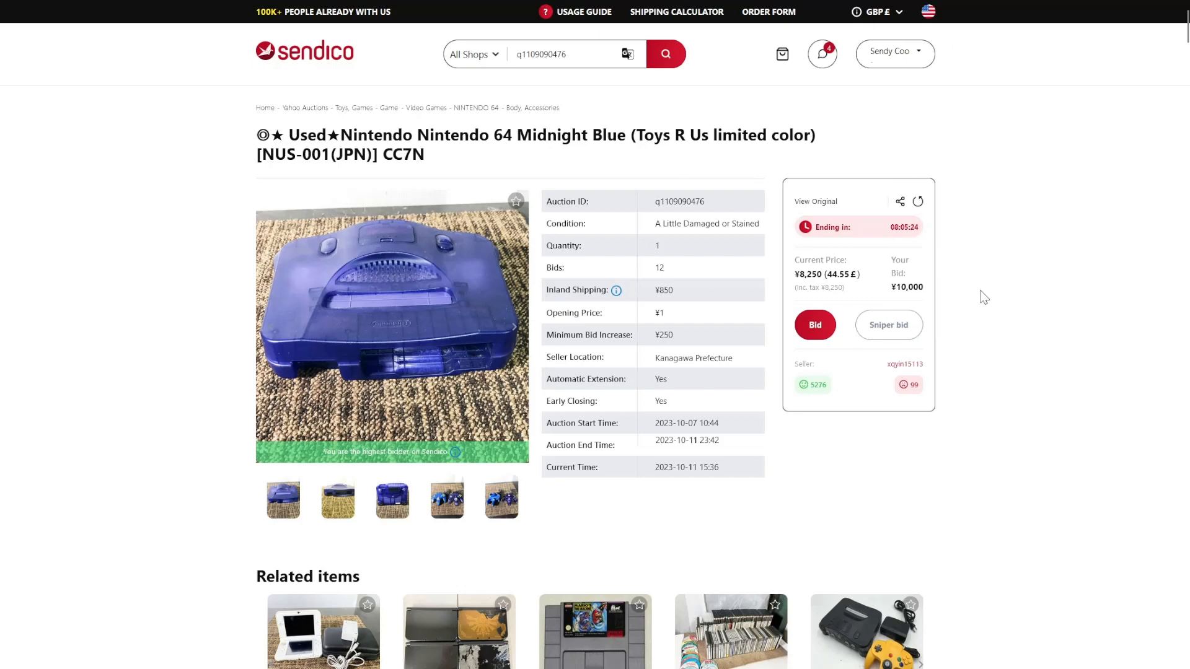
{"action": "mouse_move", "coordinate": [940, 244]}
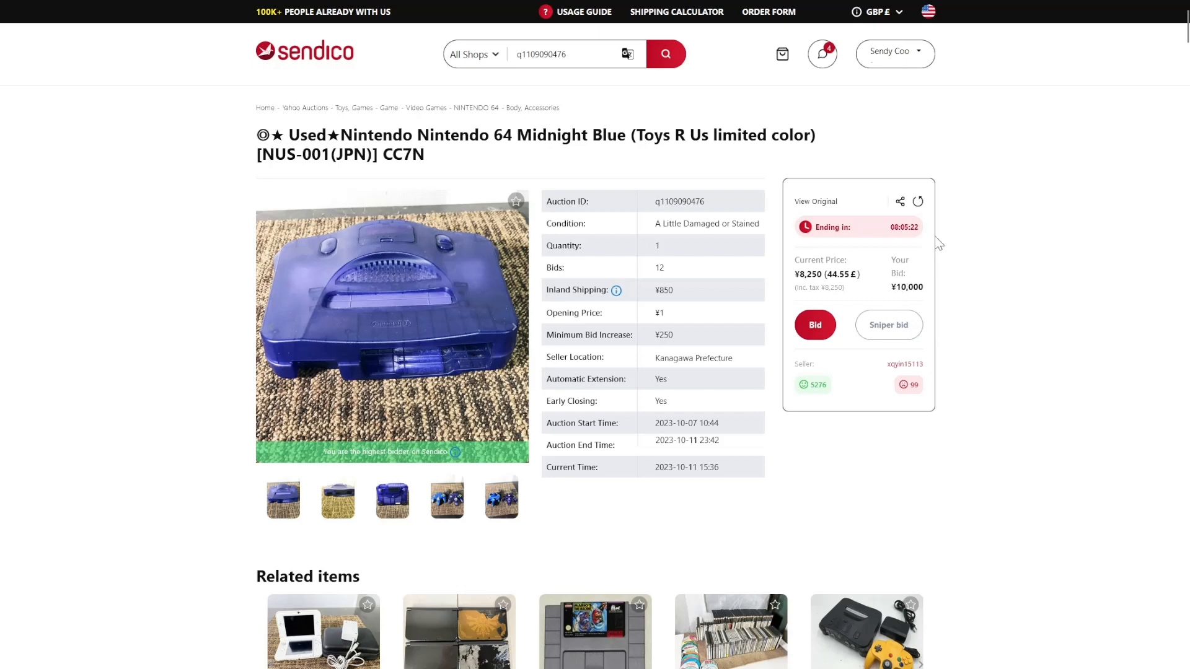